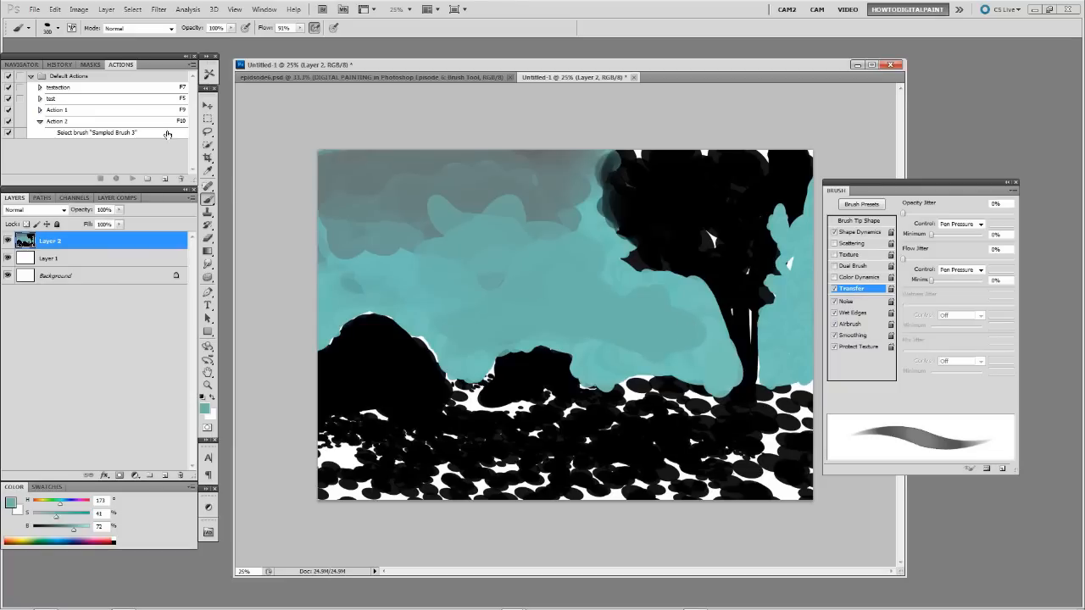
# - Save the current round brush as a new brush preset with Capture Brush Size kept on
pyautogui.click(237, 47)
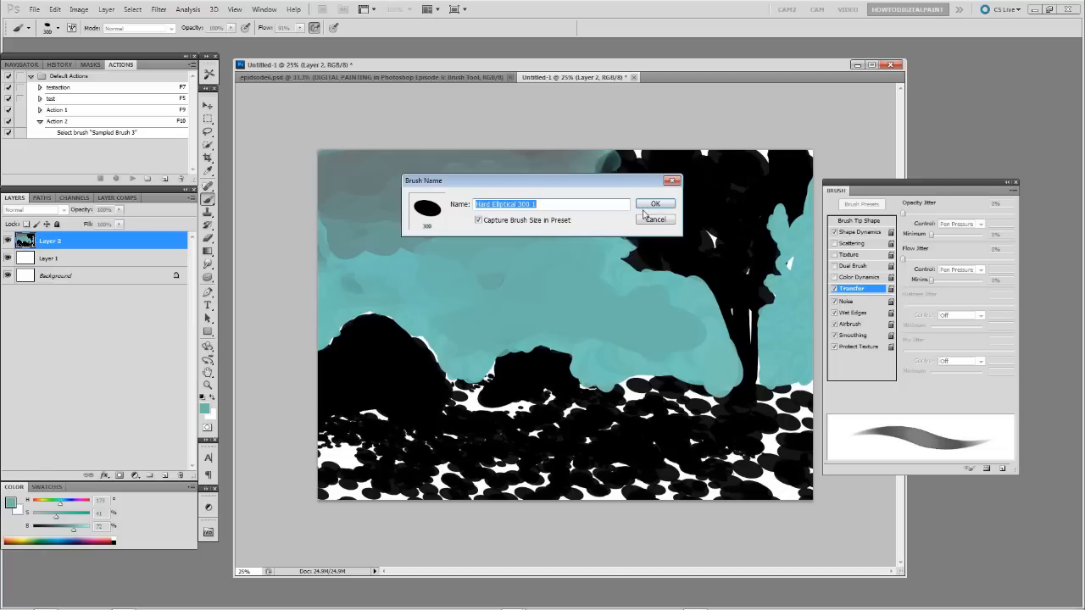
pyautogui.moveTo(466, 224)
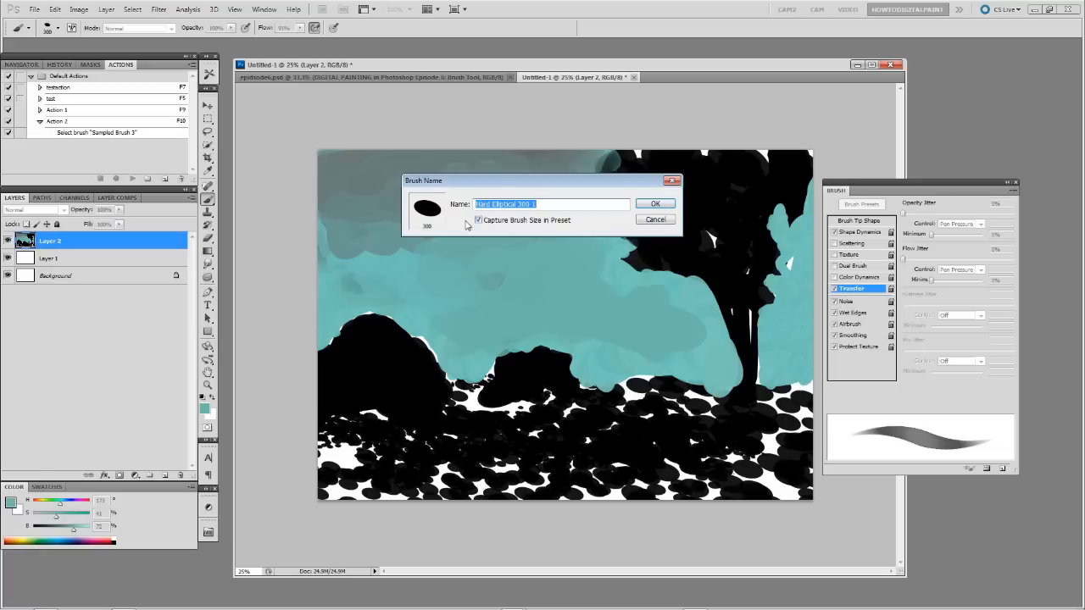
pyautogui.click(655, 203)
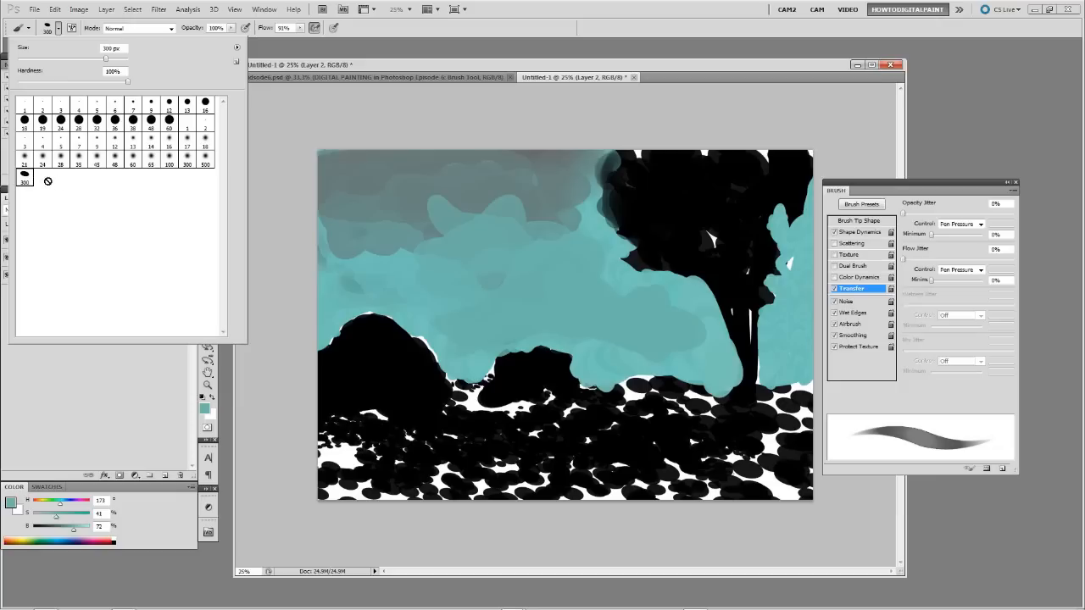
pyautogui.moveTo(149, 186)
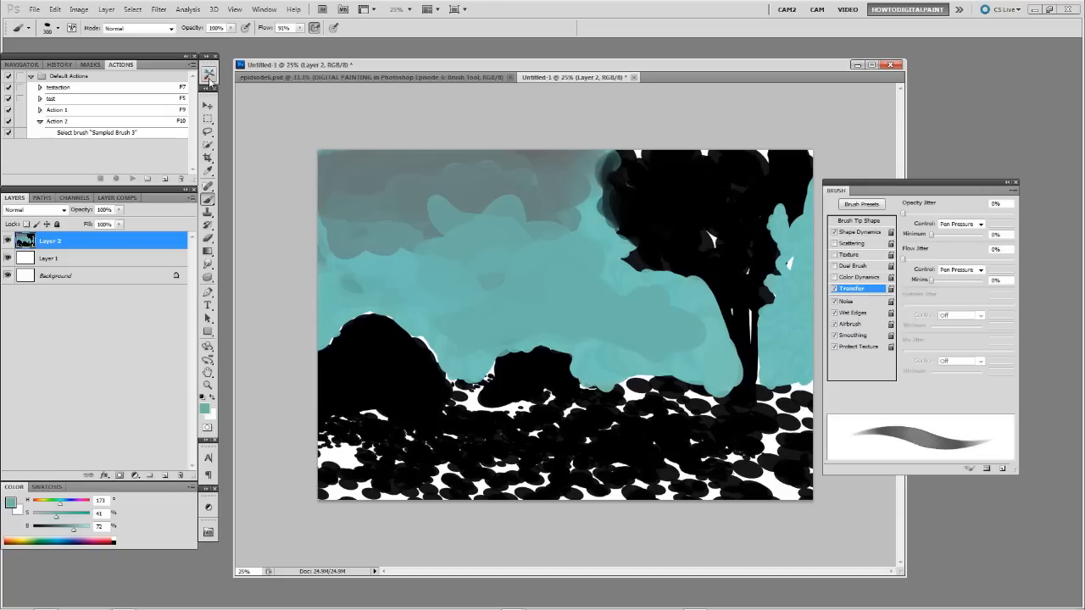
pyautogui.moveTo(210, 82)
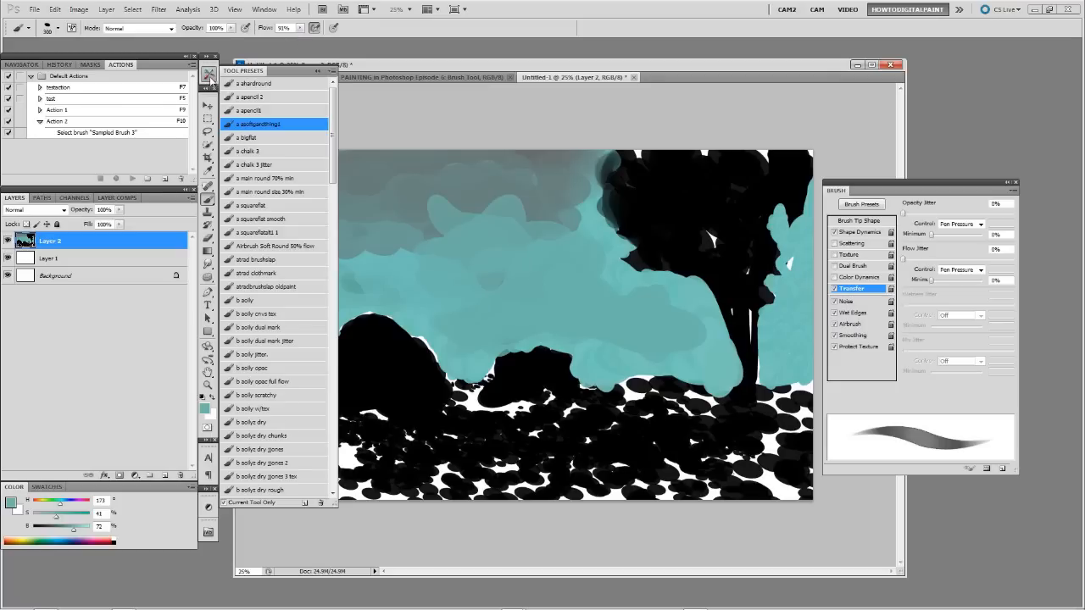
# - Create a new tool preset from the current brush and select it in the Tool Presets list
pyautogui.click(265, 10)
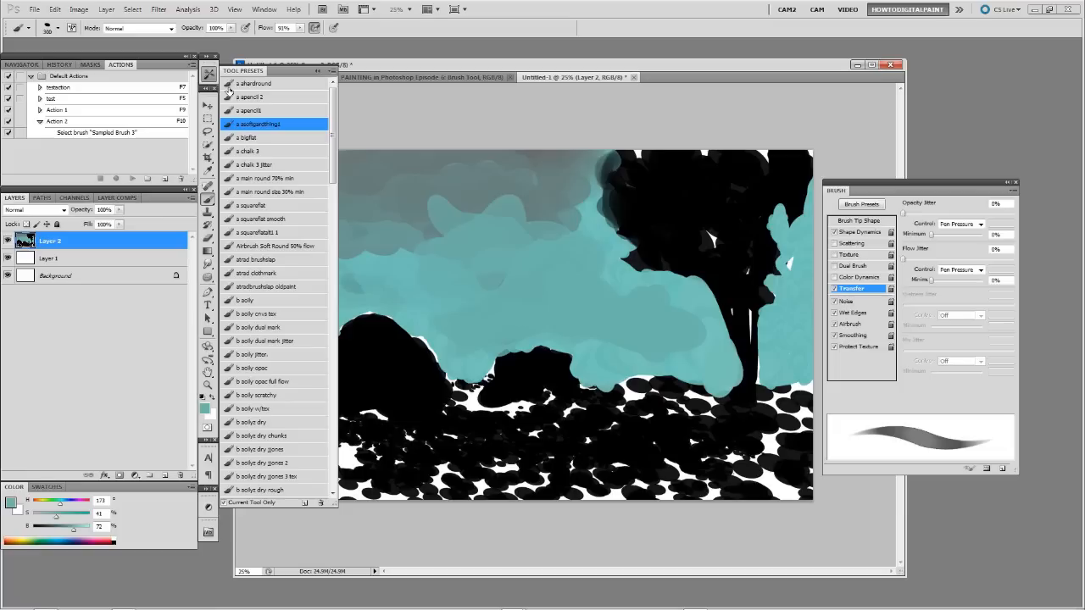
pyautogui.moveTo(275, 106)
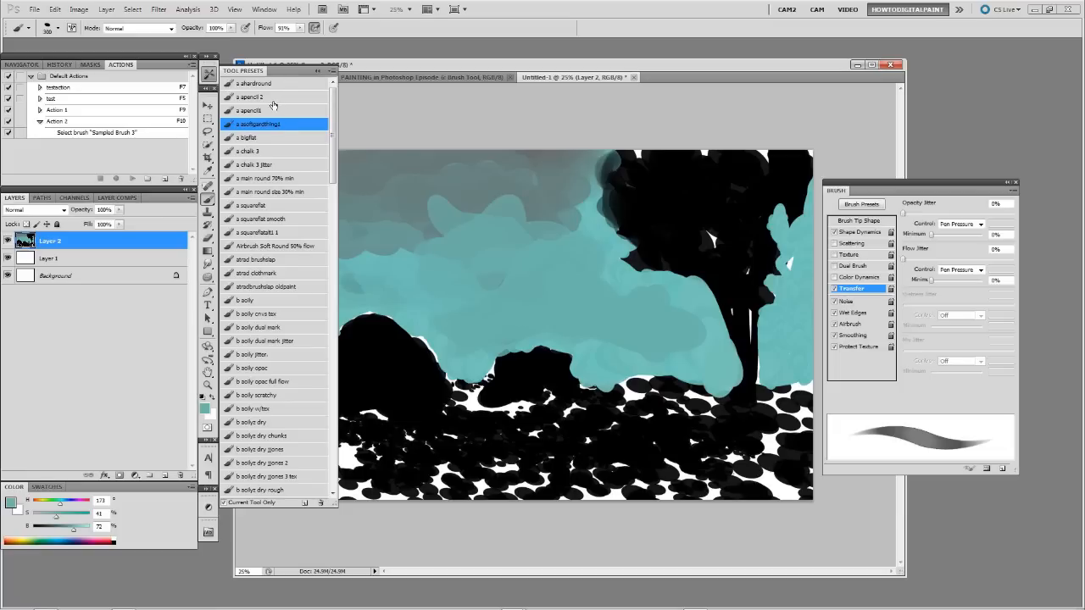
pyautogui.click(333, 71)
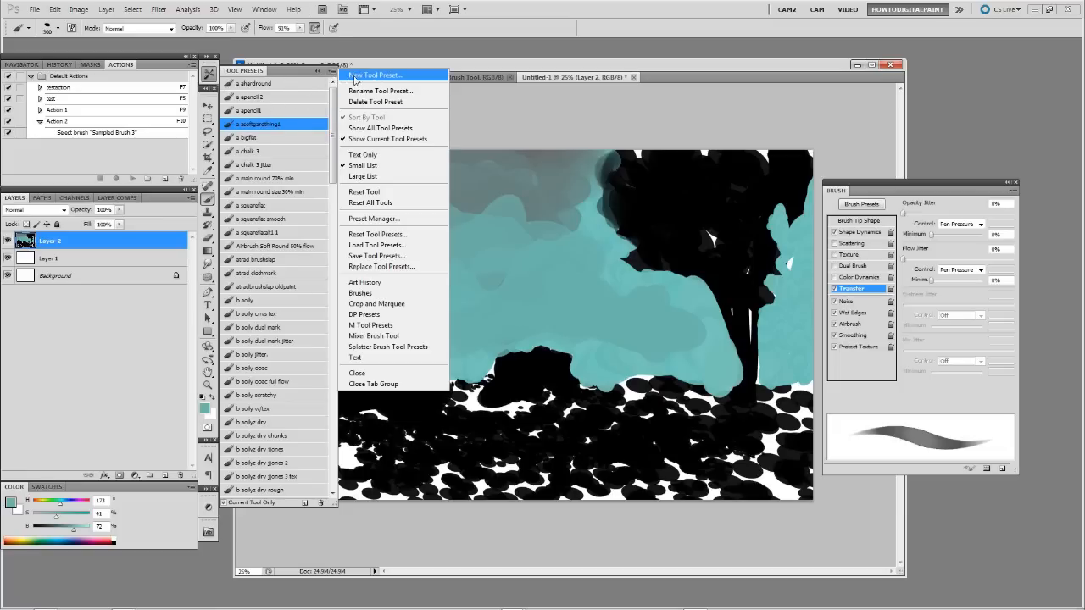
pyautogui.click(376, 74)
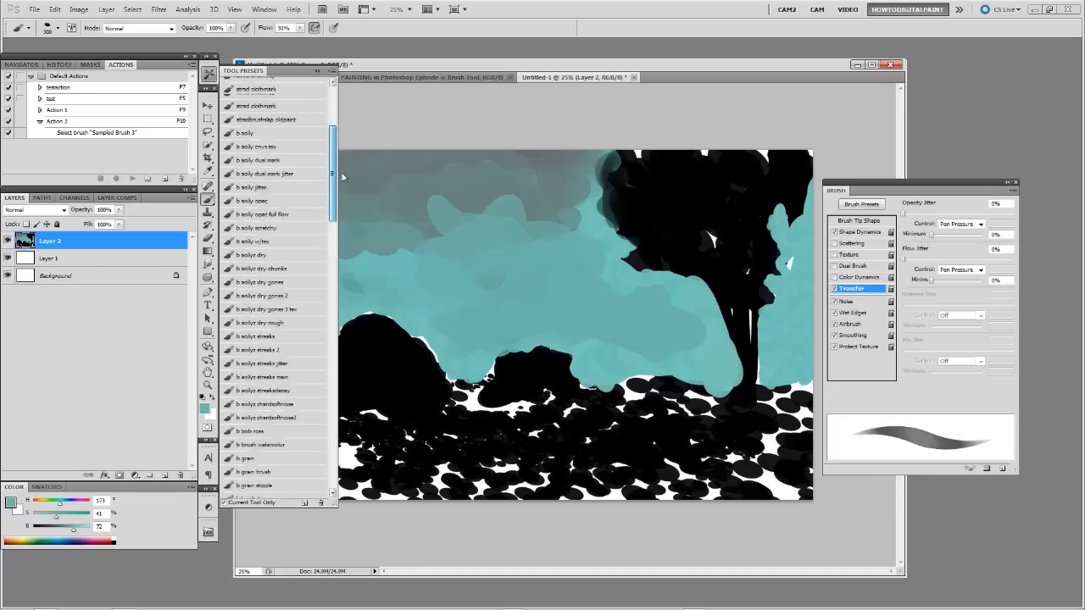
pyautogui.scroll(-3)
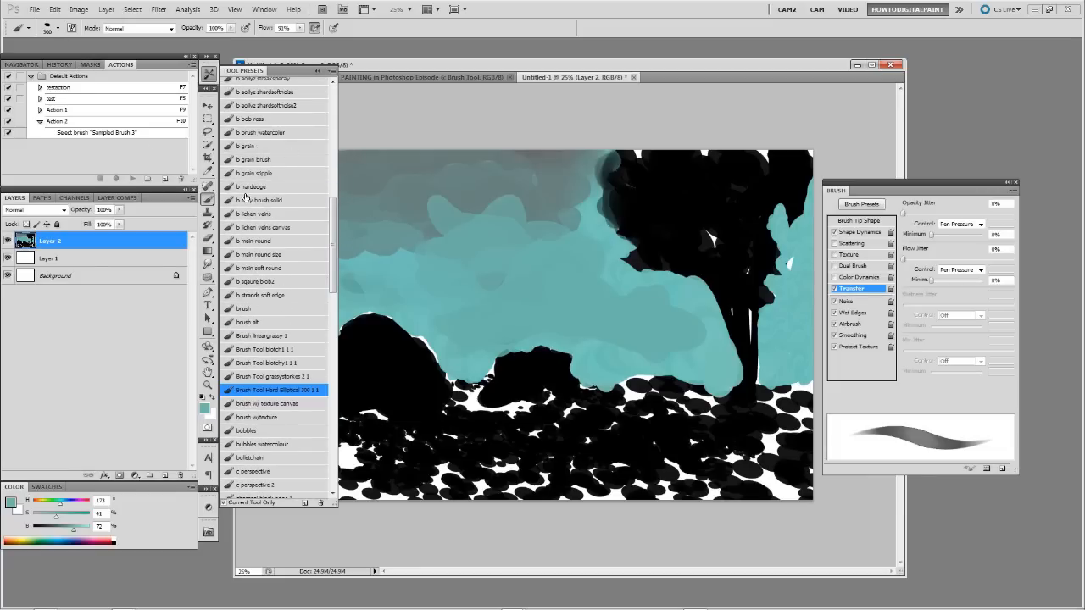
pyautogui.click(208, 72)
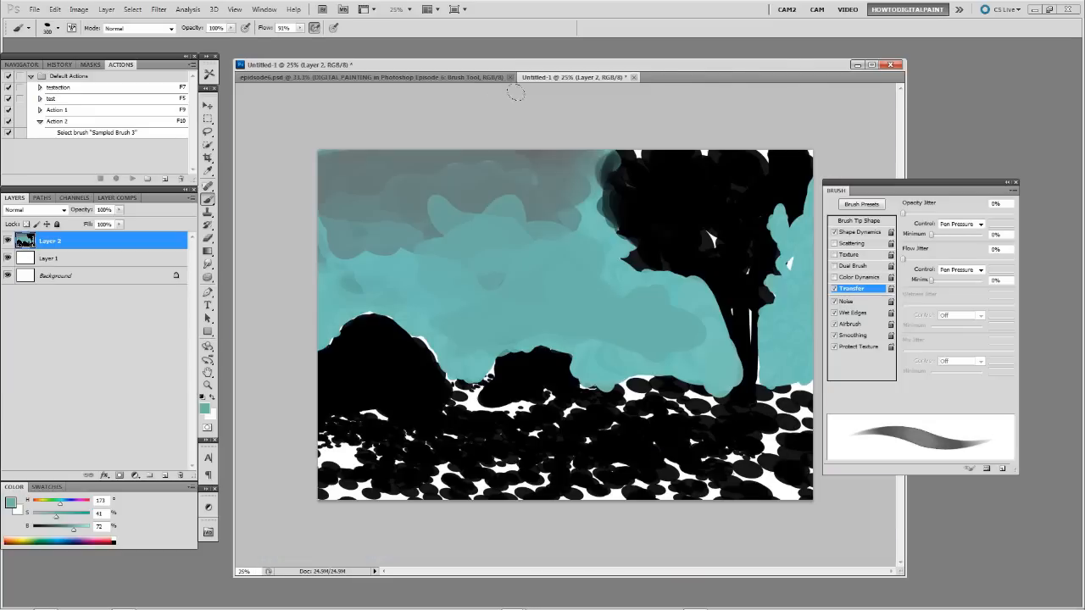
pyautogui.moveTo(129, 190)
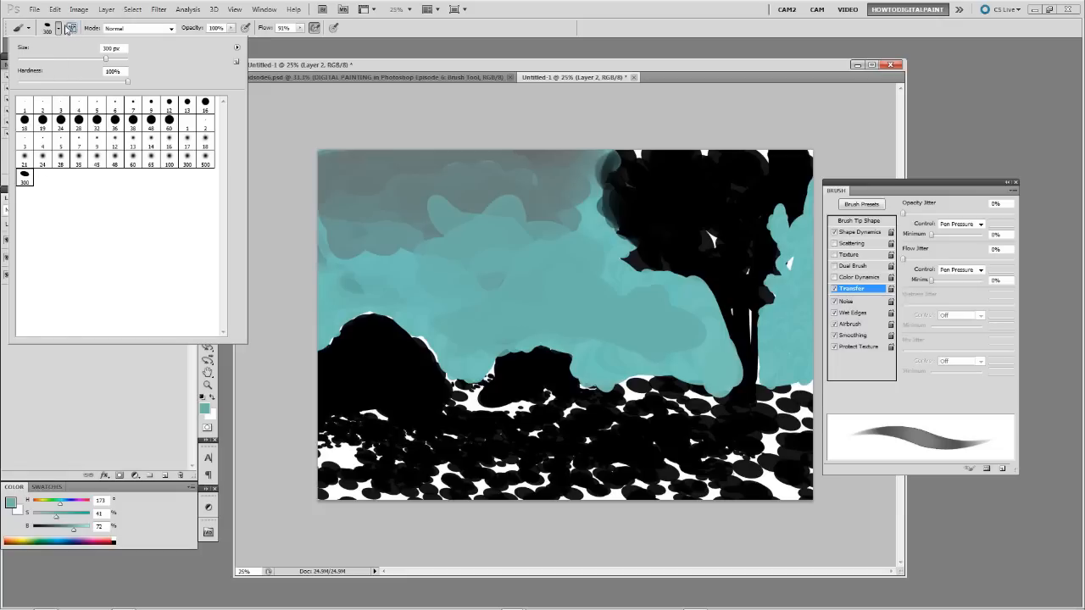
# - Show the Preset Manager from the brush picker menu and switch its Preset Type to Tools
pyautogui.click(264, 11)
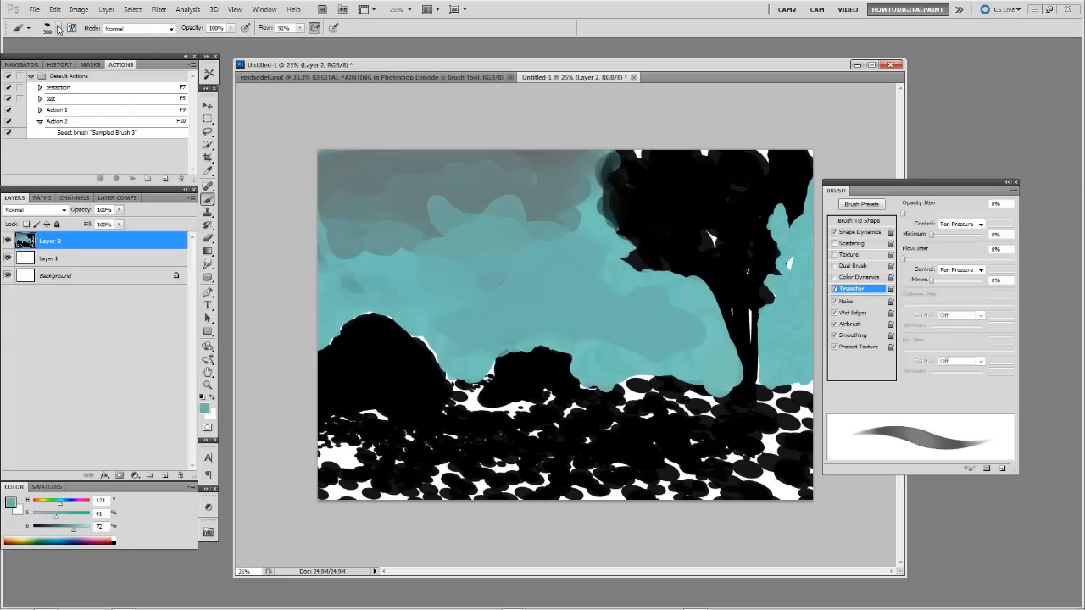
pyautogui.click(237, 65)
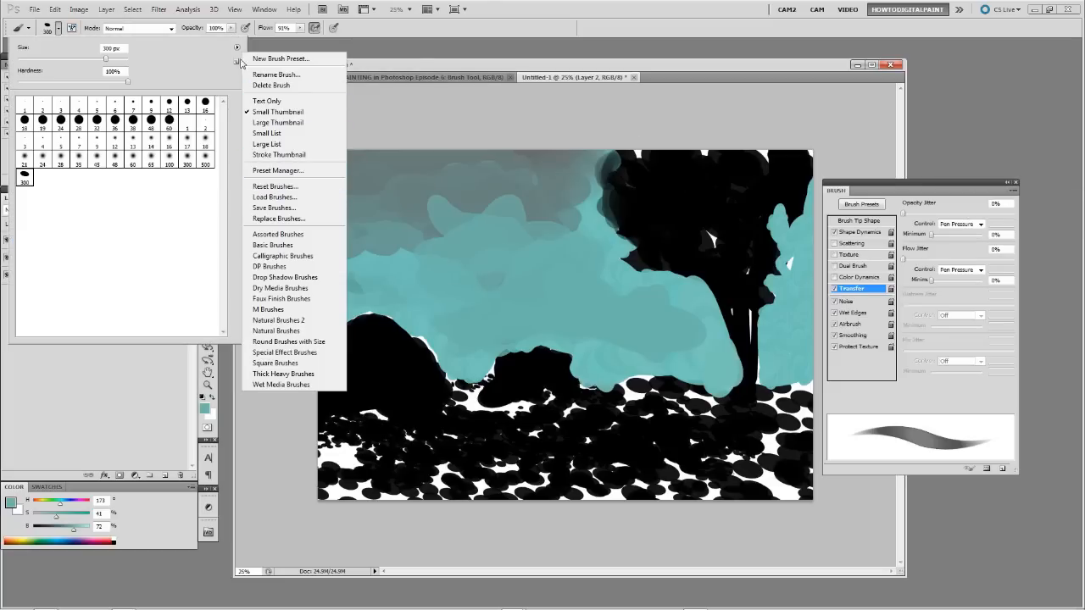
pyautogui.click(278, 170)
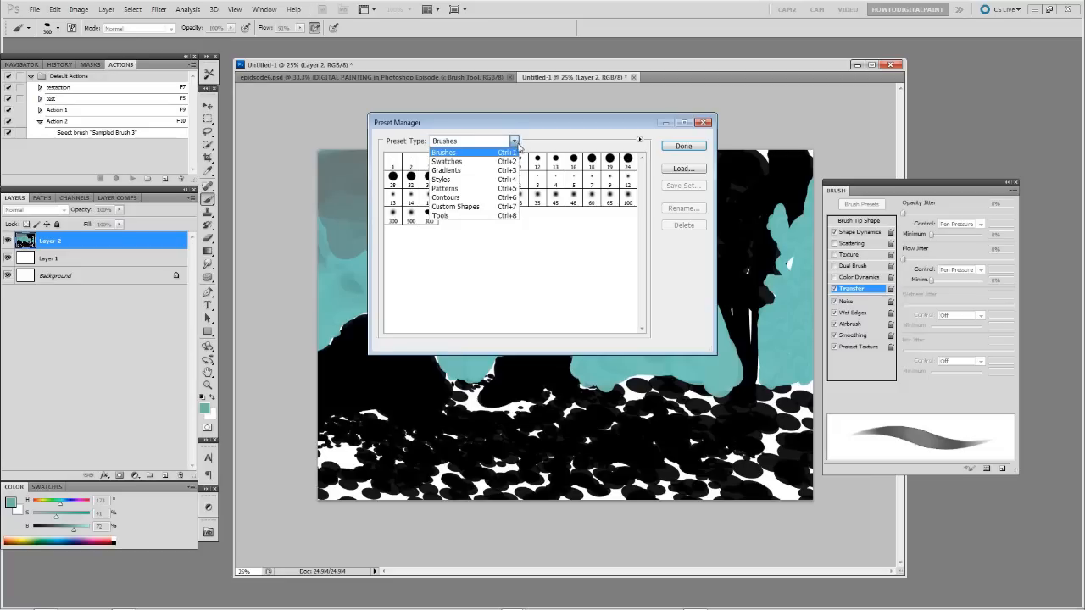
pyautogui.click(441, 213)
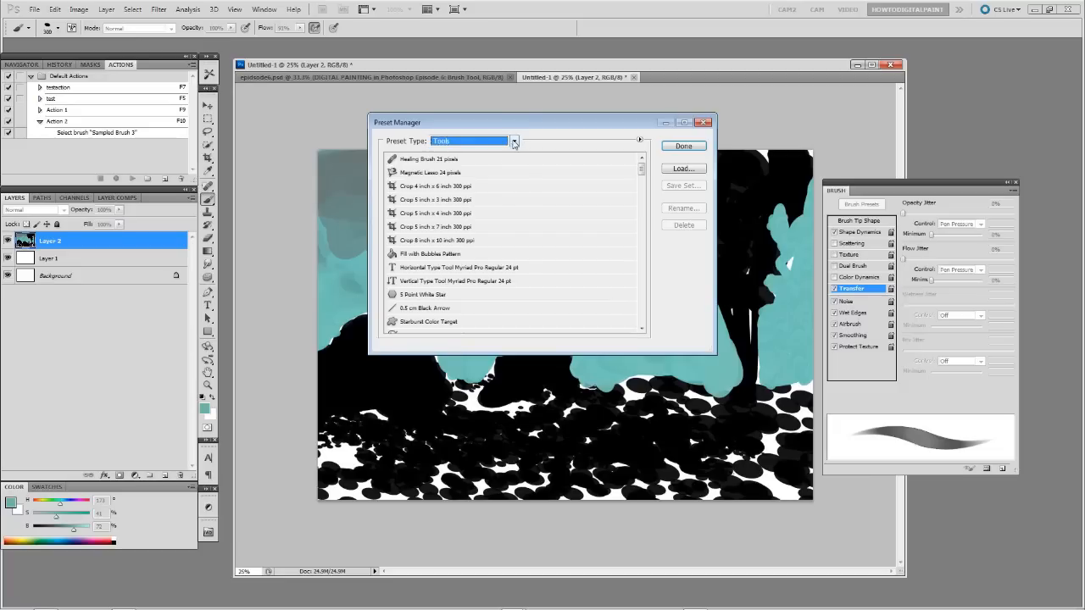
pyautogui.click(512, 141)
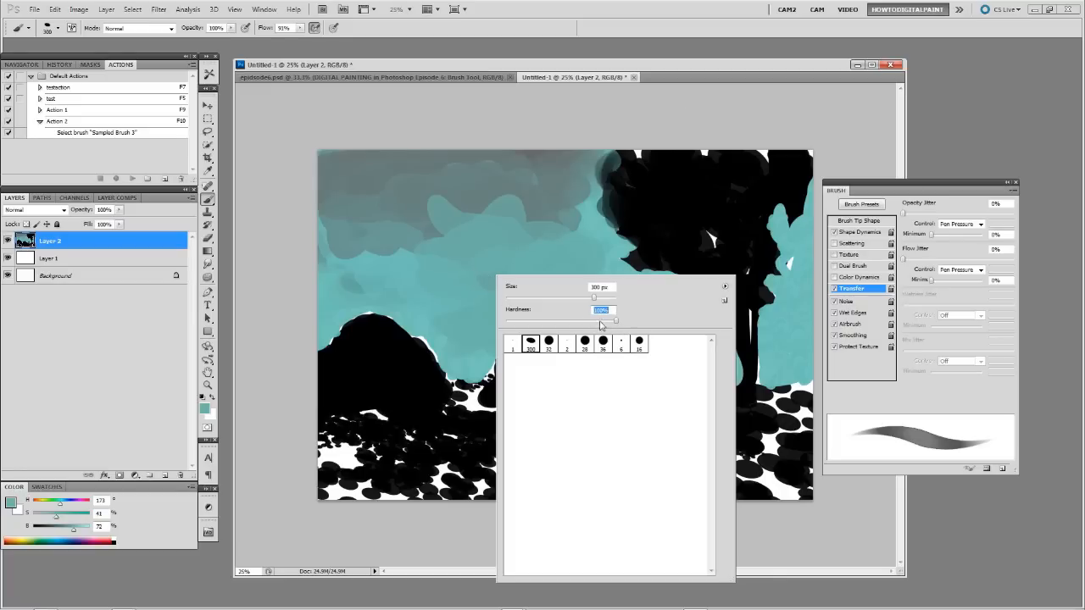
# - Close the brush hardness picker, glance at the episode title card, and return to the landscape painting
pyautogui.click(530, 342)
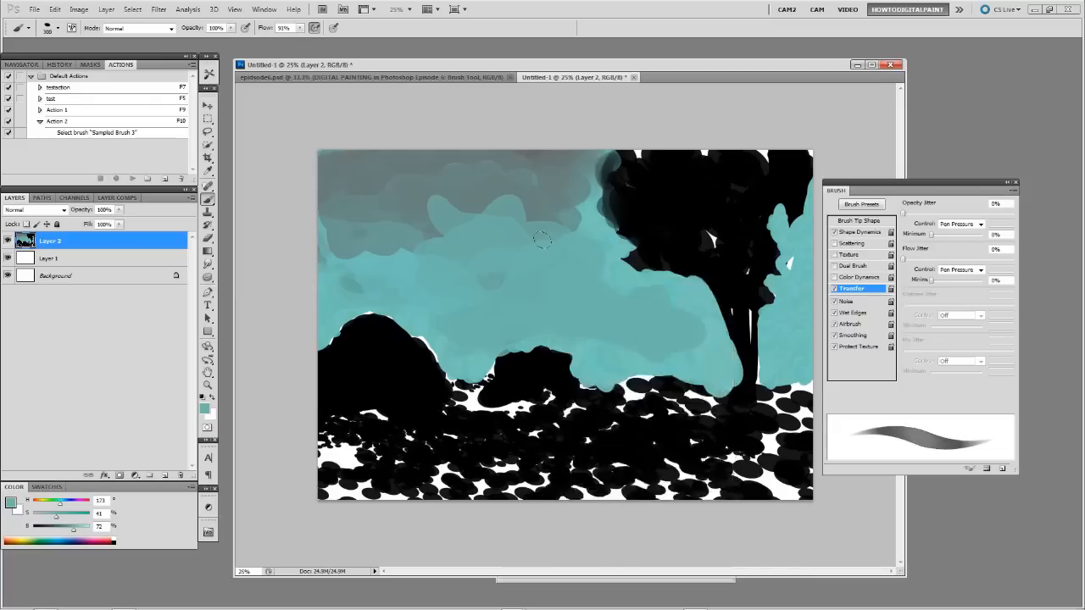
pyautogui.click(373, 78)
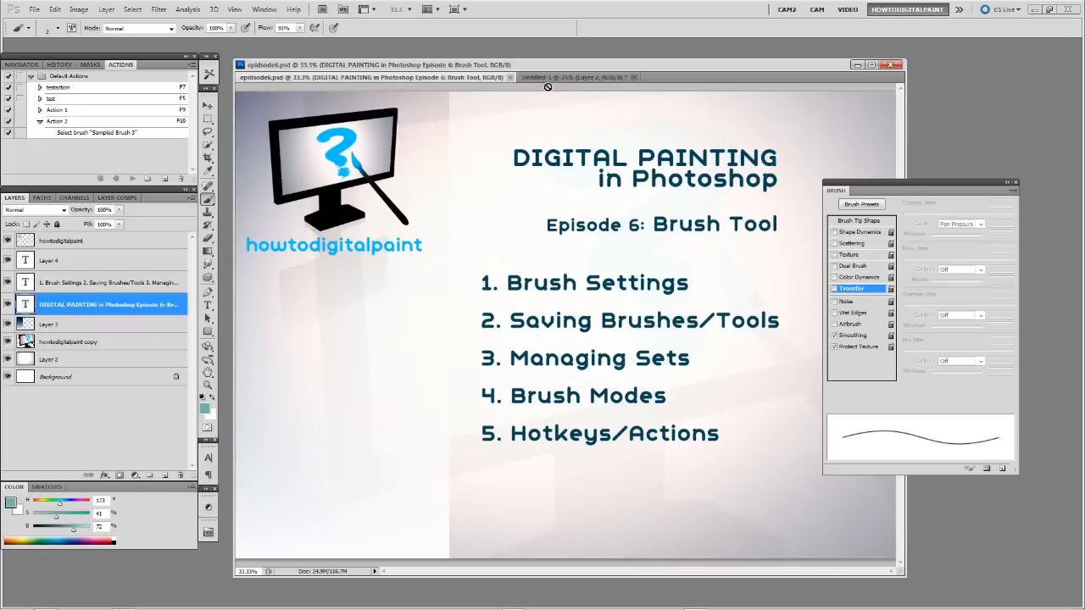
pyautogui.click(576, 78)
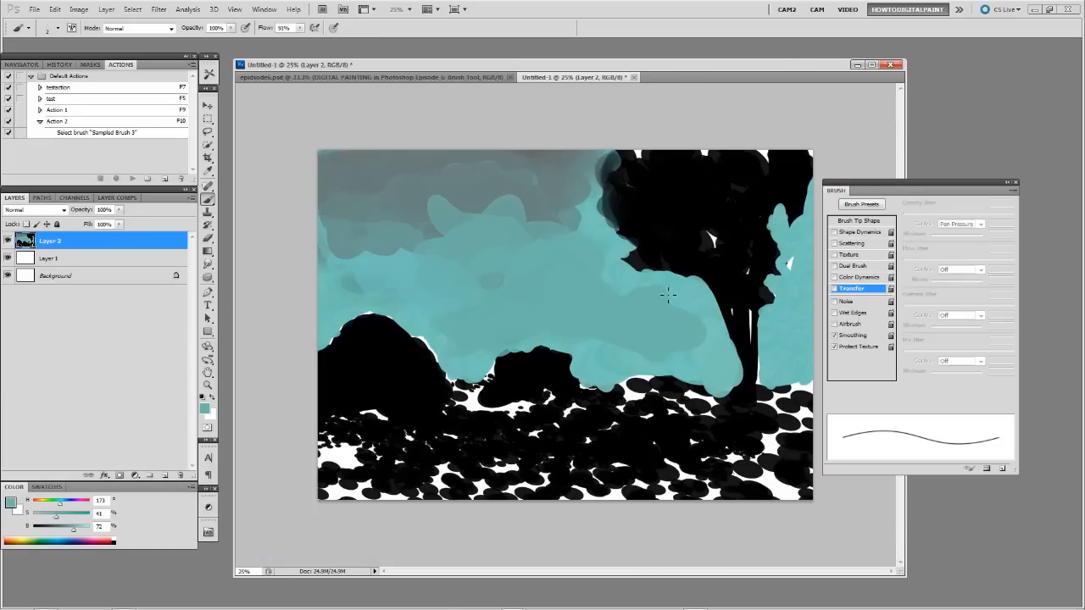
pyautogui.moveTo(244, 203)
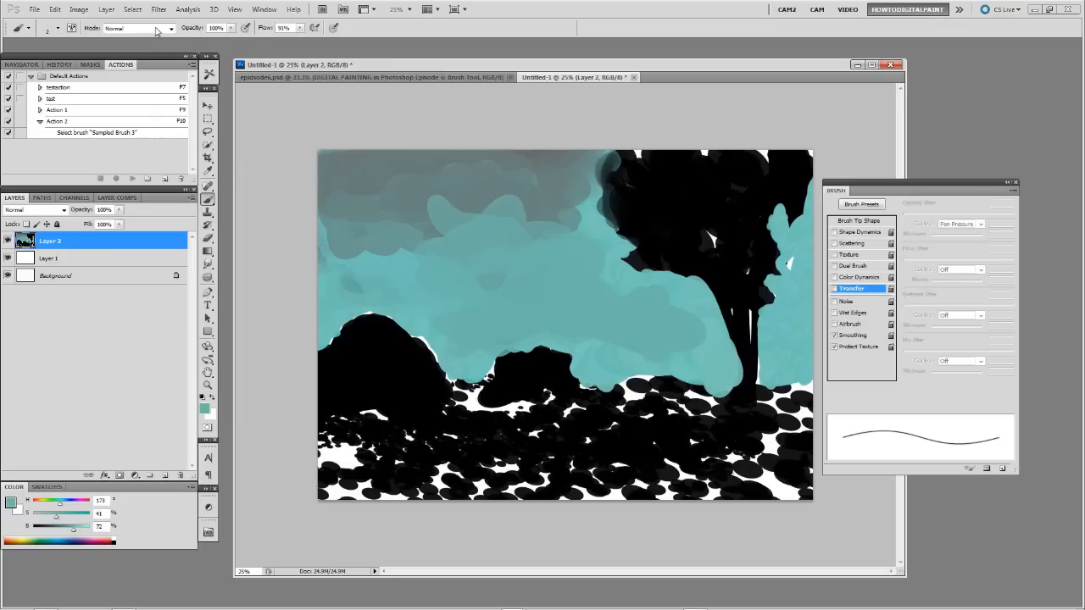
# - With the brush in Color Dodge mode, paint a glowing yellow sun and orange patch in the upper-left sky
pyautogui.click(137, 27)
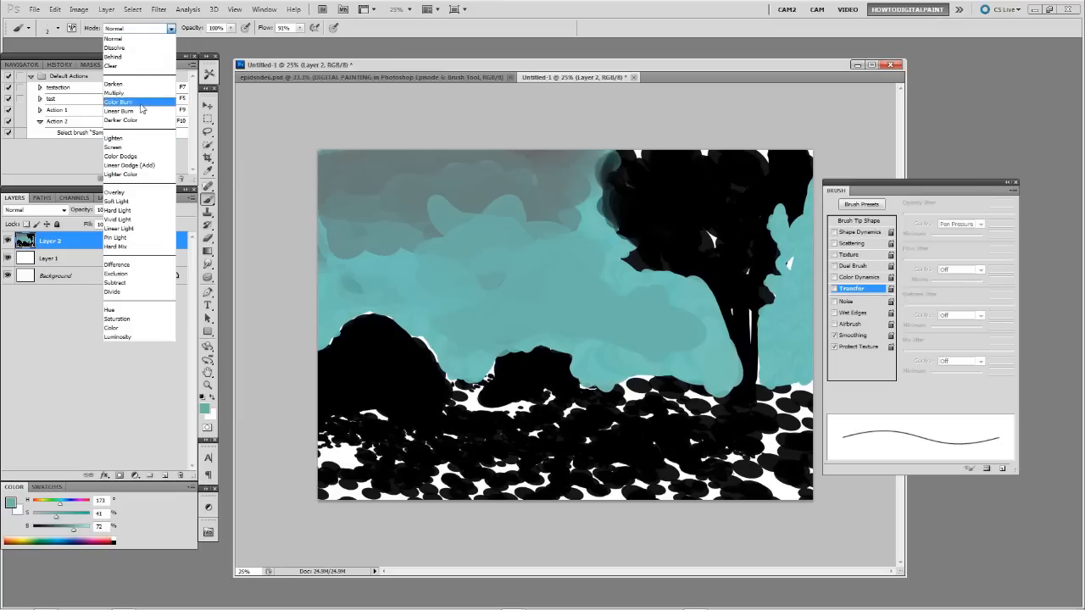
pyautogui.moveTo(133, 139)
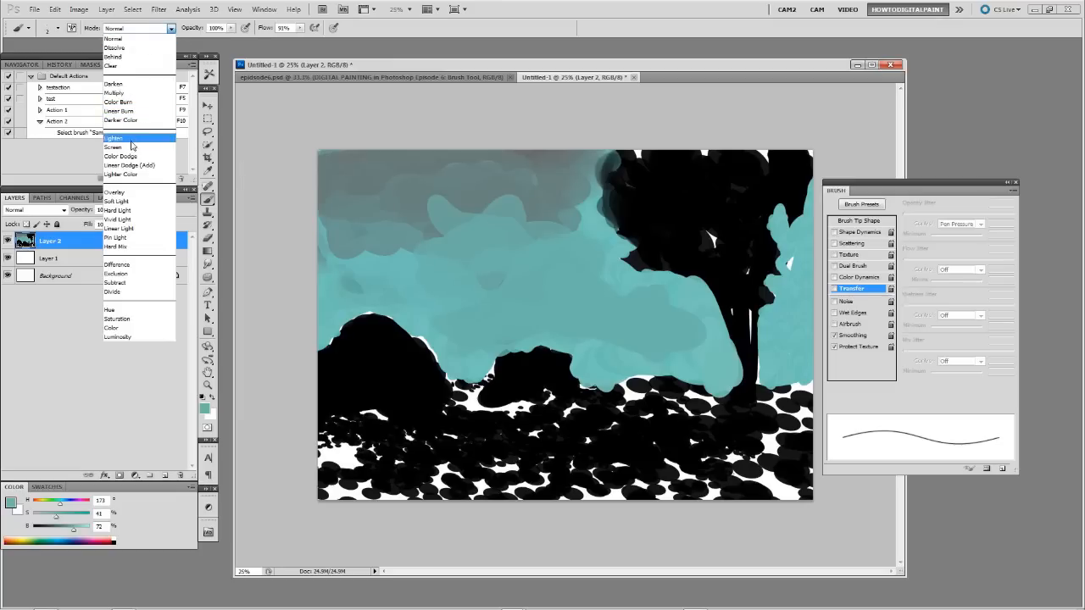
pyautogui.moveTo(133, 193)
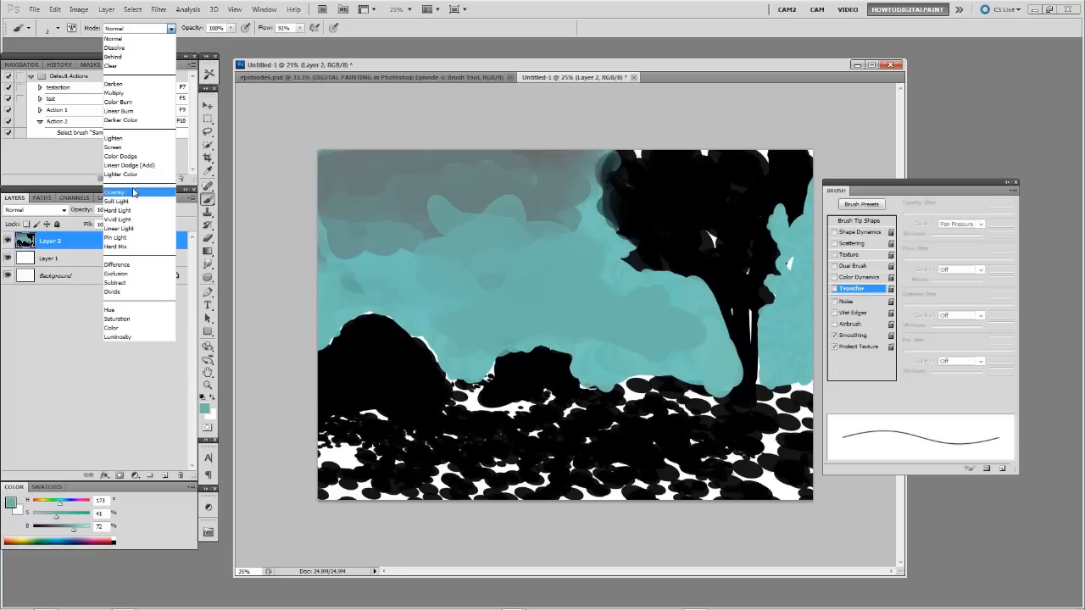
pyautogui.moveTo(122, 194)
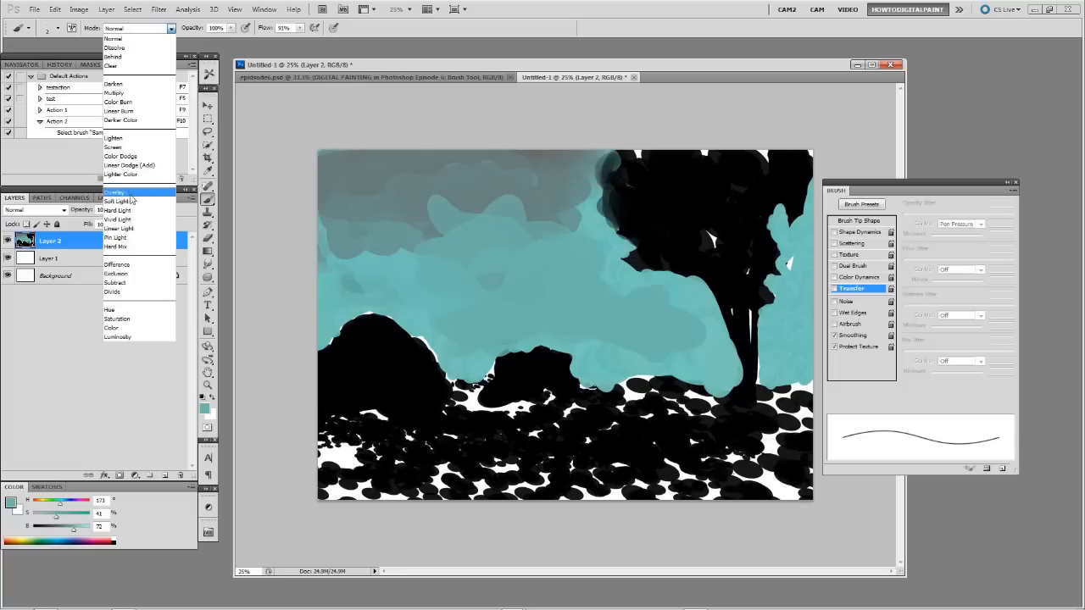
pyautogui.click(115, 191)
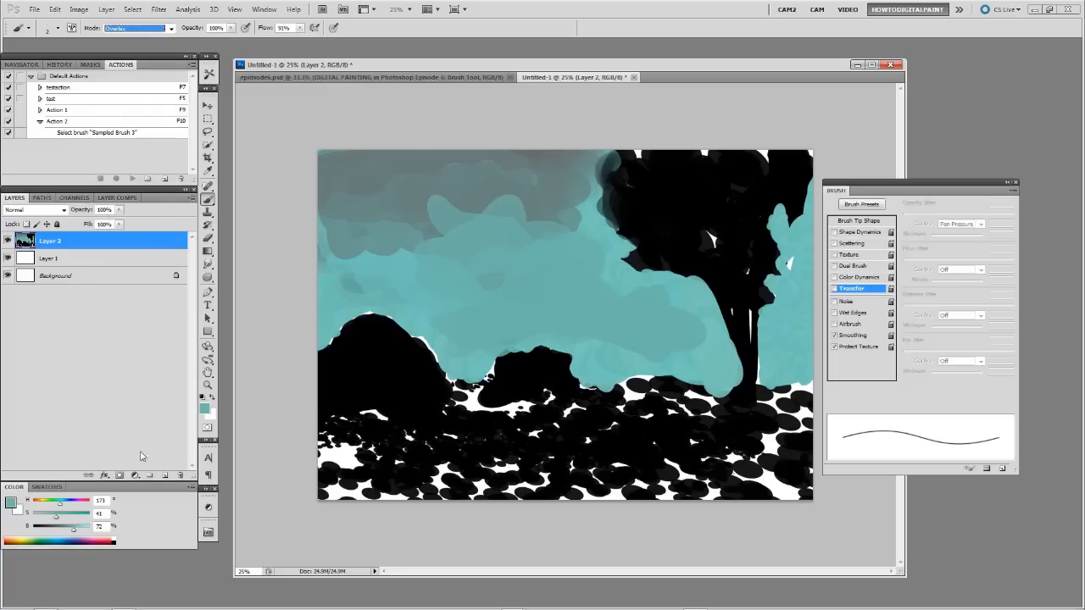
pyautogui.moveTo(749, 325)
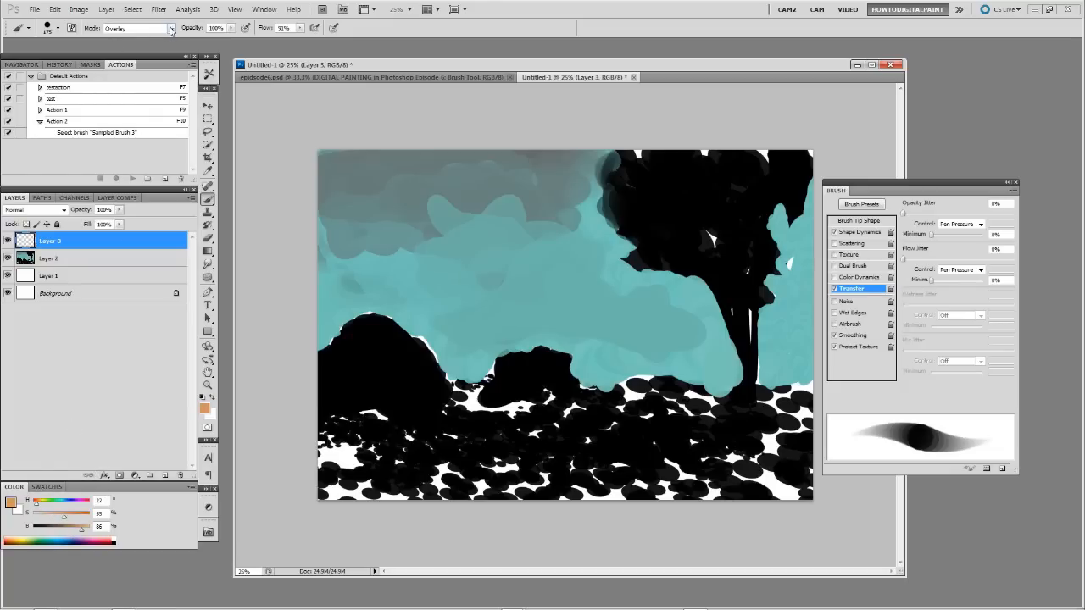
pyautogui.click(132, 27)
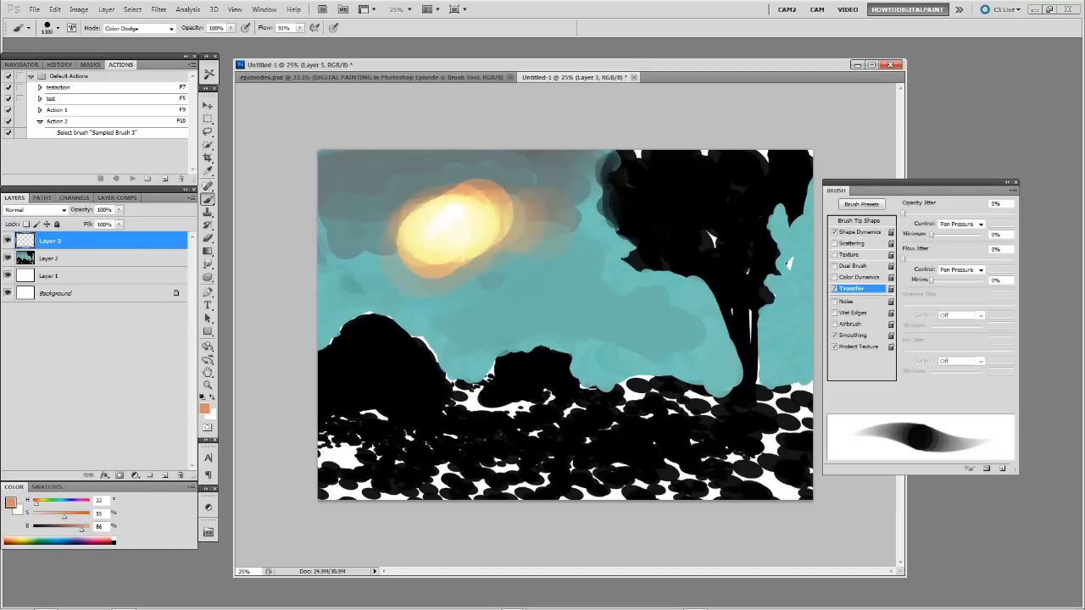
pyautogui.moveTo(466, 237); pyautogui.dragTo(407, 211)
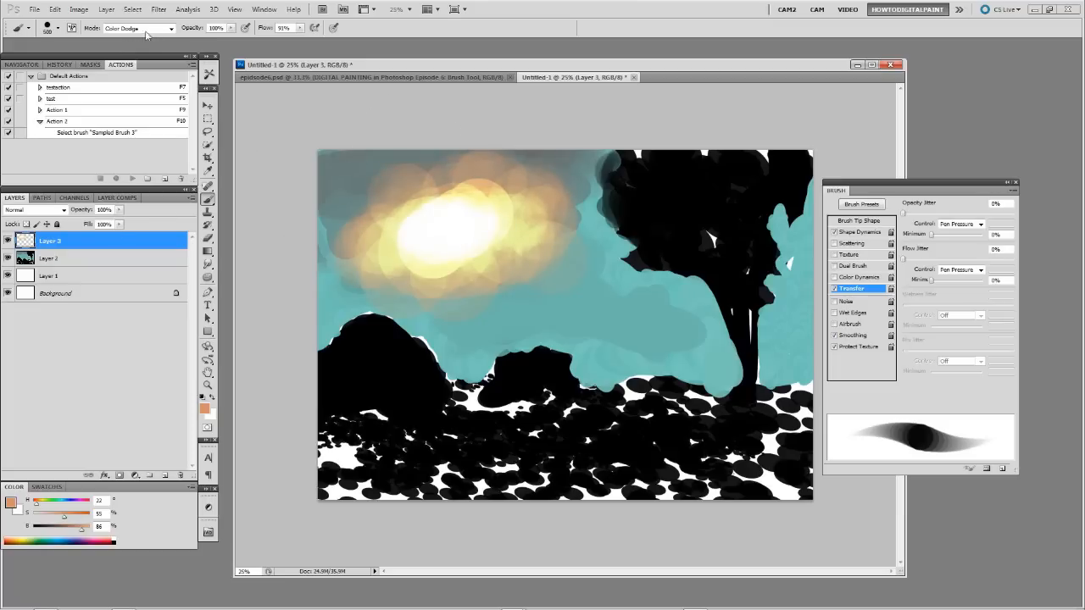
pyautogui.moveTo(508, 288); pyautogui.dragTo(585, 302)
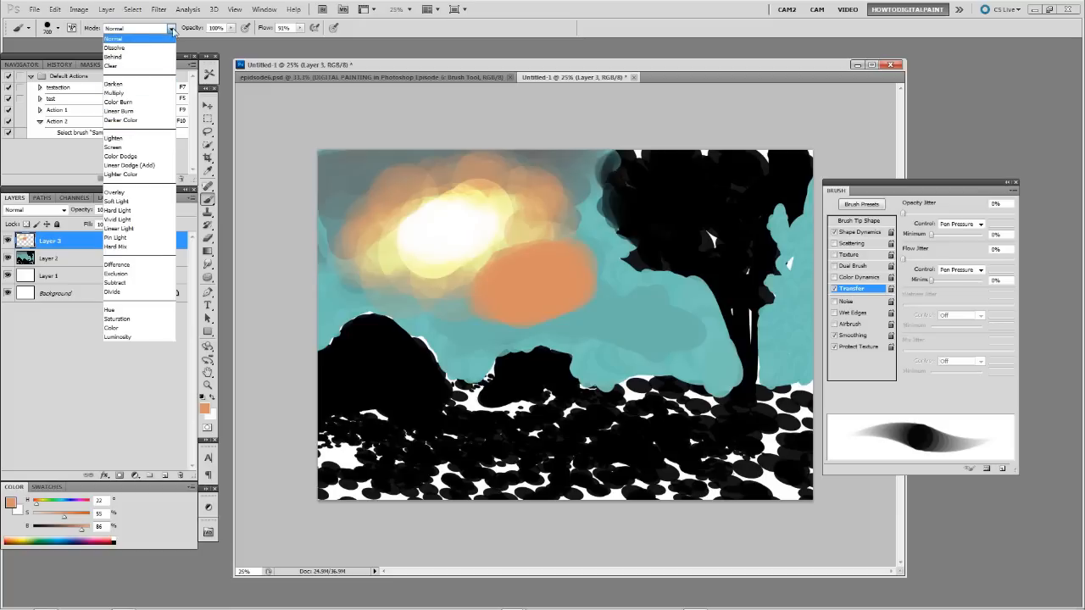
# - Return the brush blending mode to Normal
pyautogui.click(112, 37)
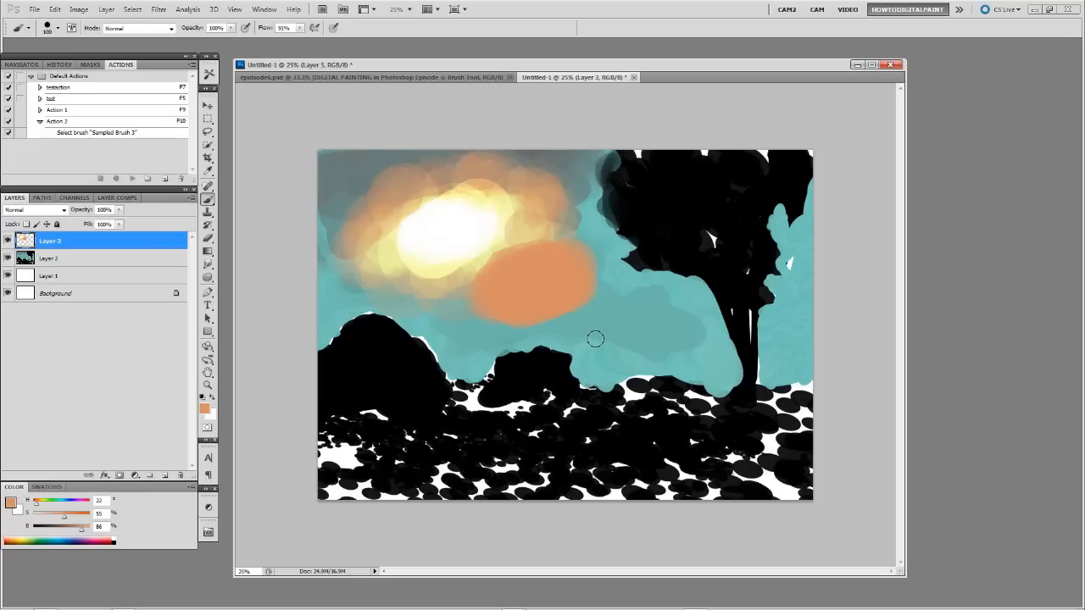
pyautogui.moveTo(597, 336)
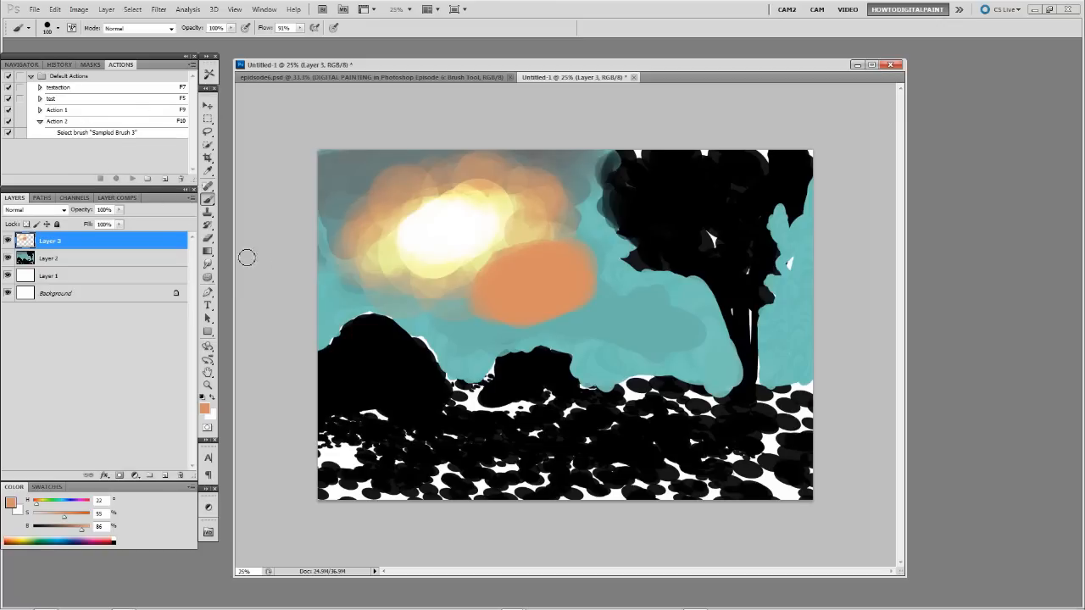
# - Play Action 2, stop its missing-brush failure, and delete it so the list ends with Action 1
pyautogui.click(132, 178)
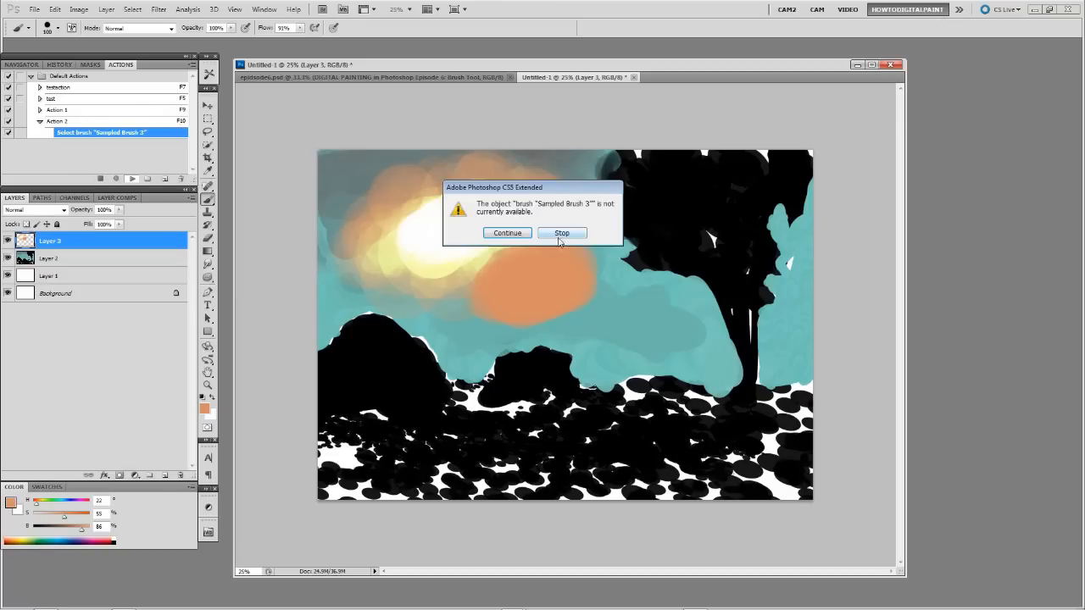
pyautogui.click(561, 234)
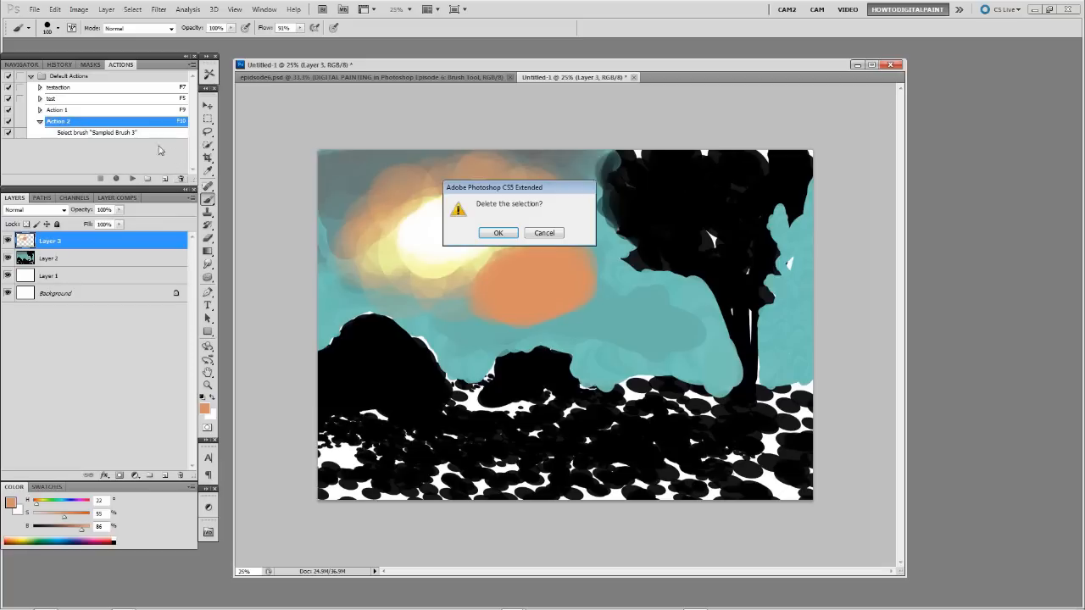
pyautogui.click(499, 232)
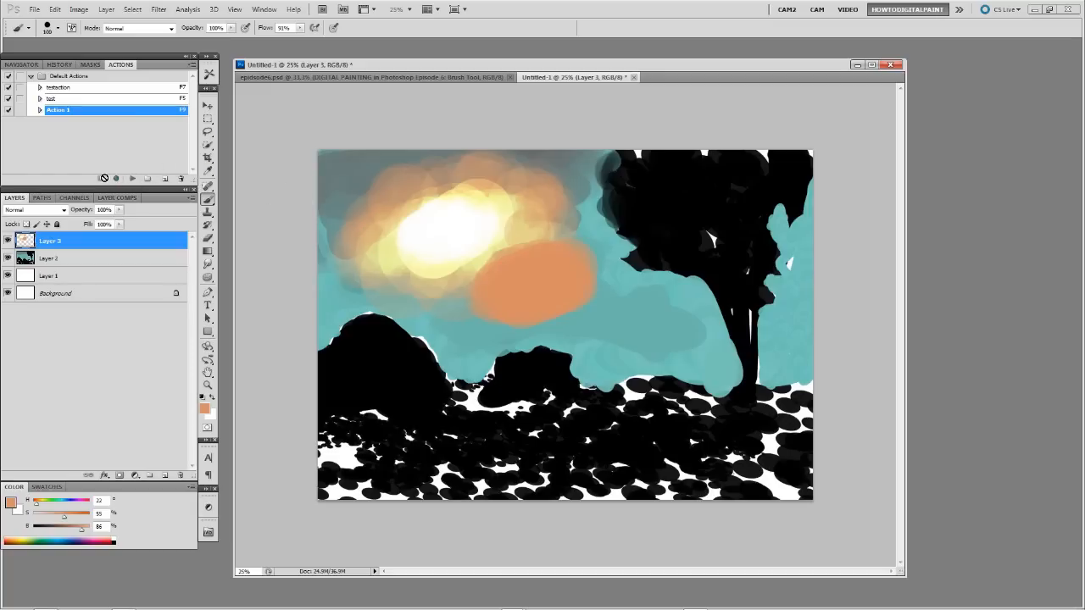
pyautogui.click(193, 65)
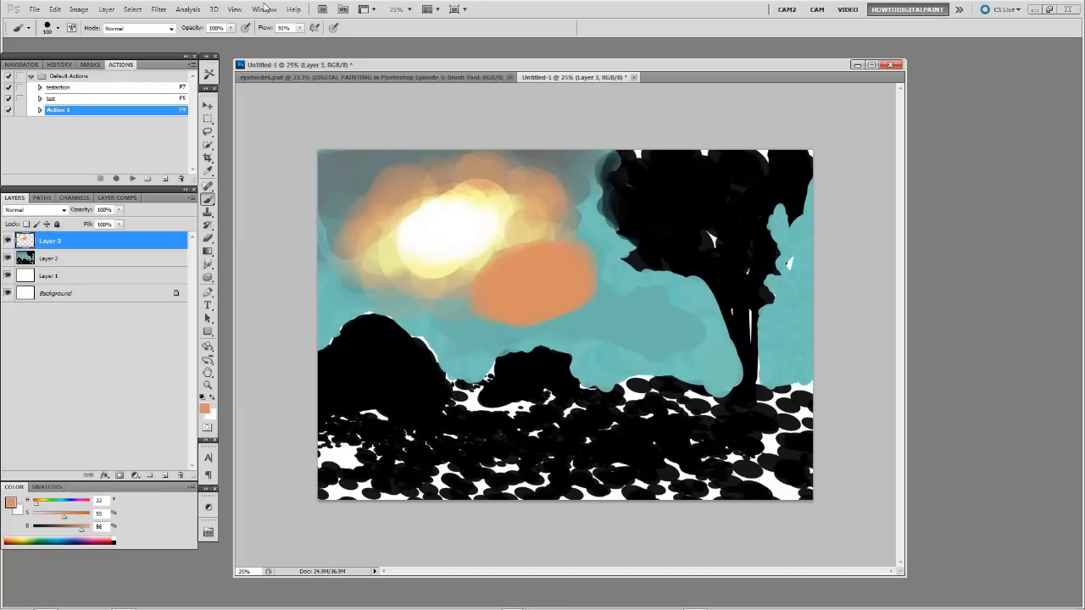
# - Create a red action named 'round brush' with a Shift+F9 hotkey and start recording it
pyautogui.click(193, 64)
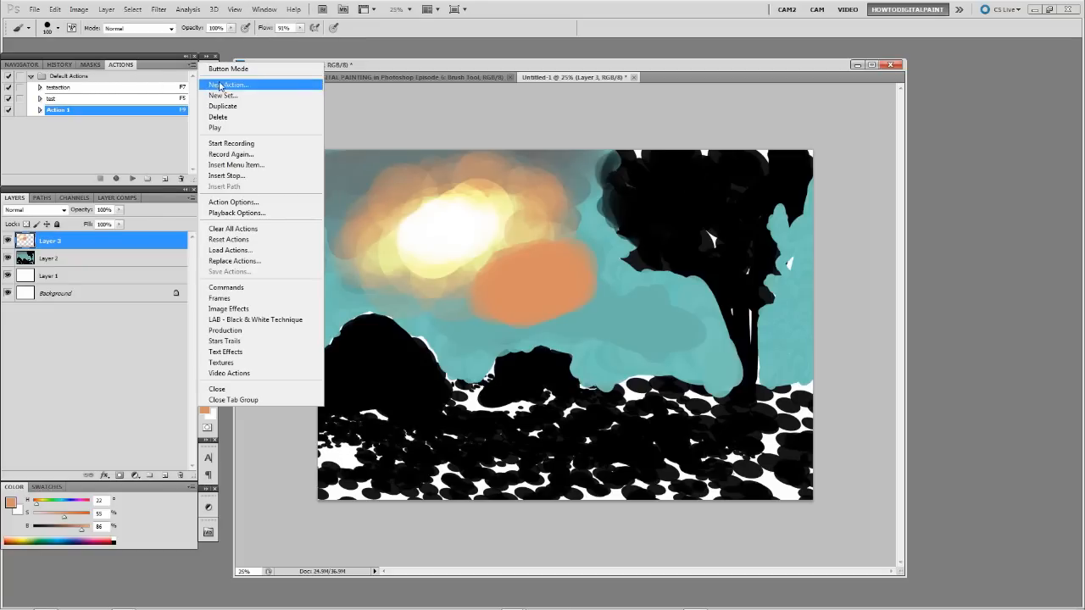
pyautogui.click(229, 85)
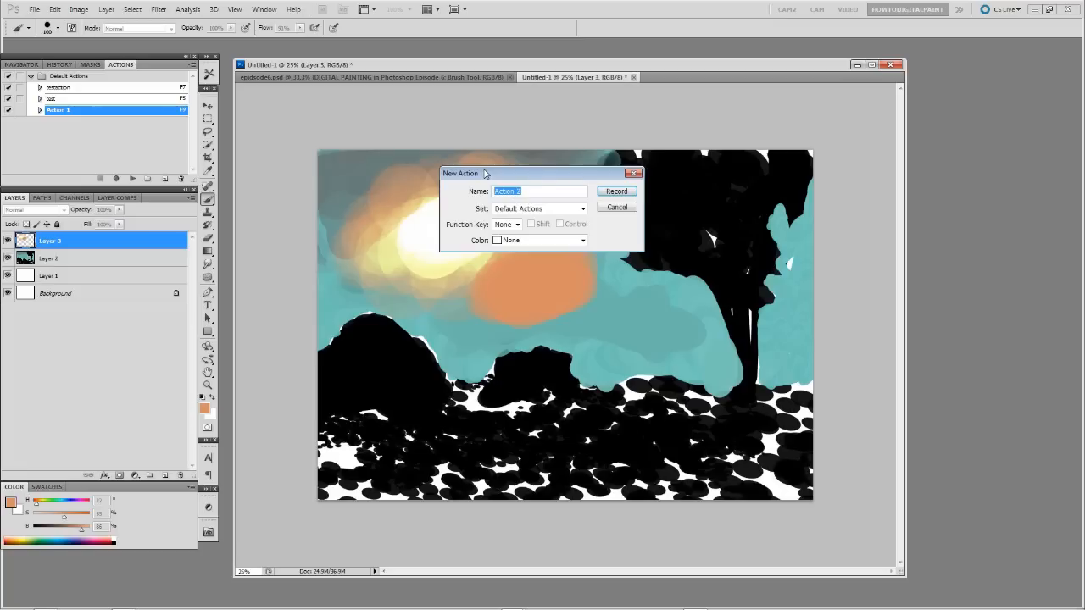
pyautogui.write('round brush')
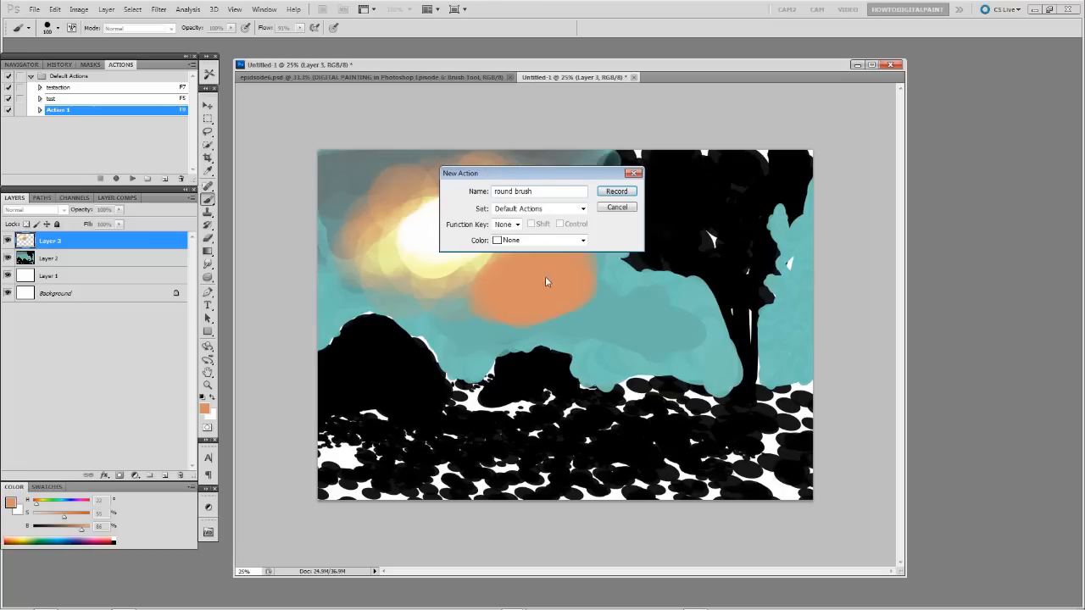
pyautogui.click(515, 224)
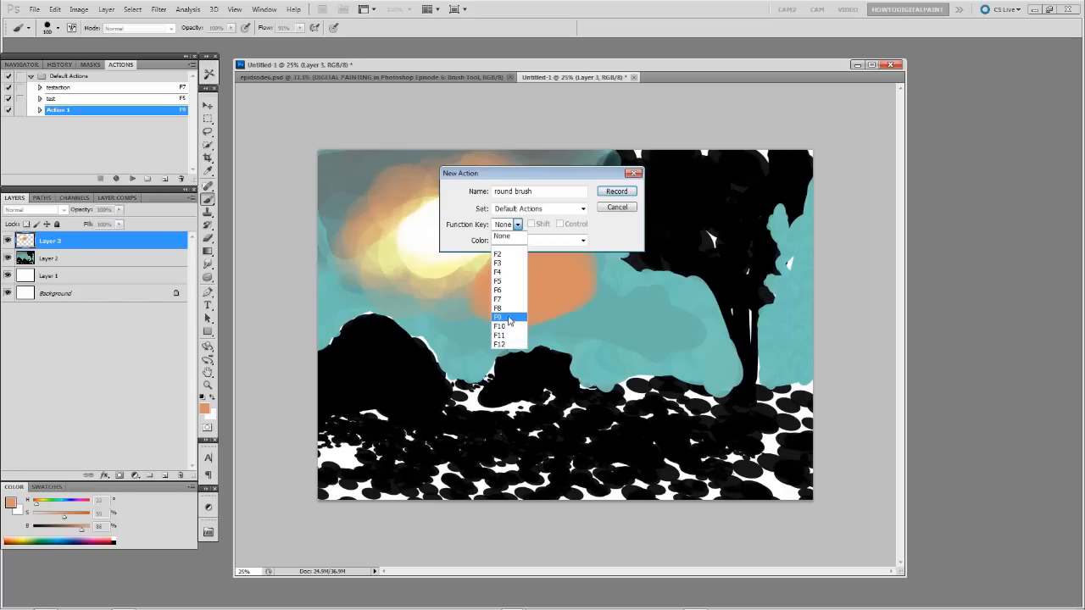
pyautogui.click(499, 317)
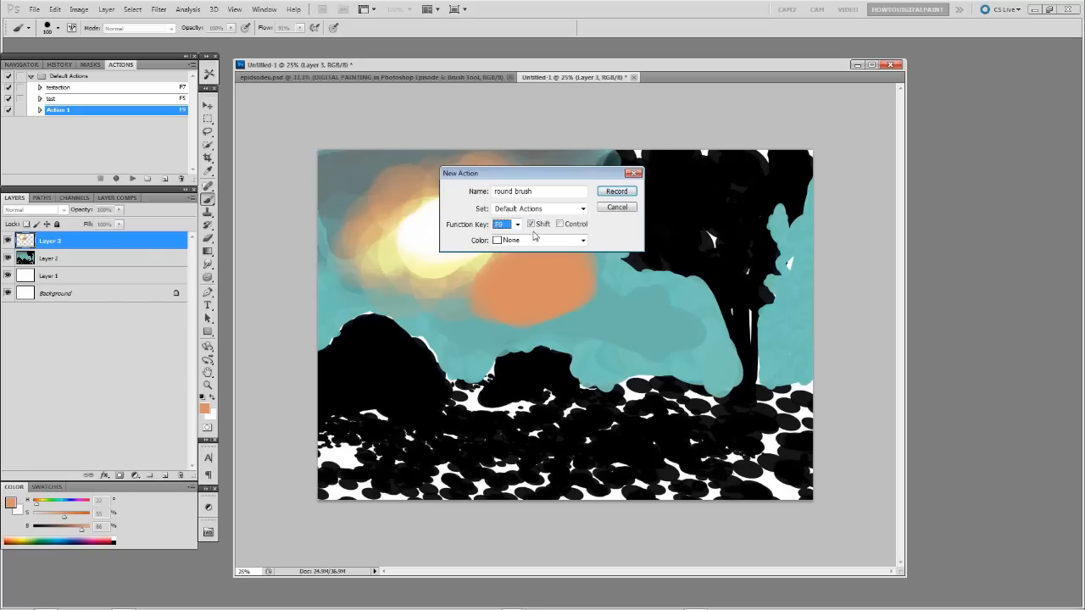
pyautogui.moveTo(500, 251)
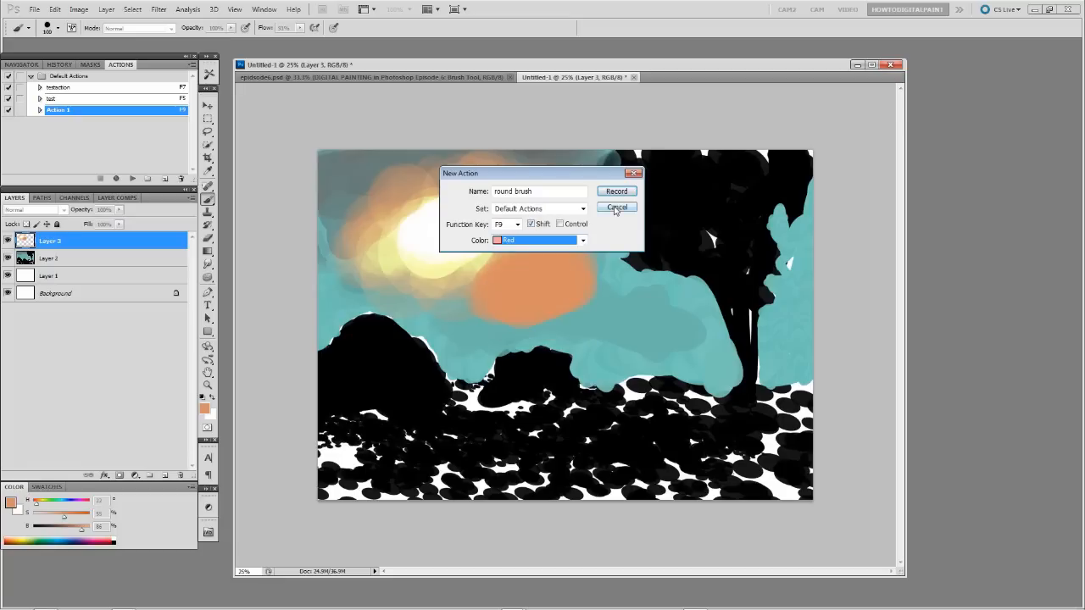
pyautogui.click(615, 190)
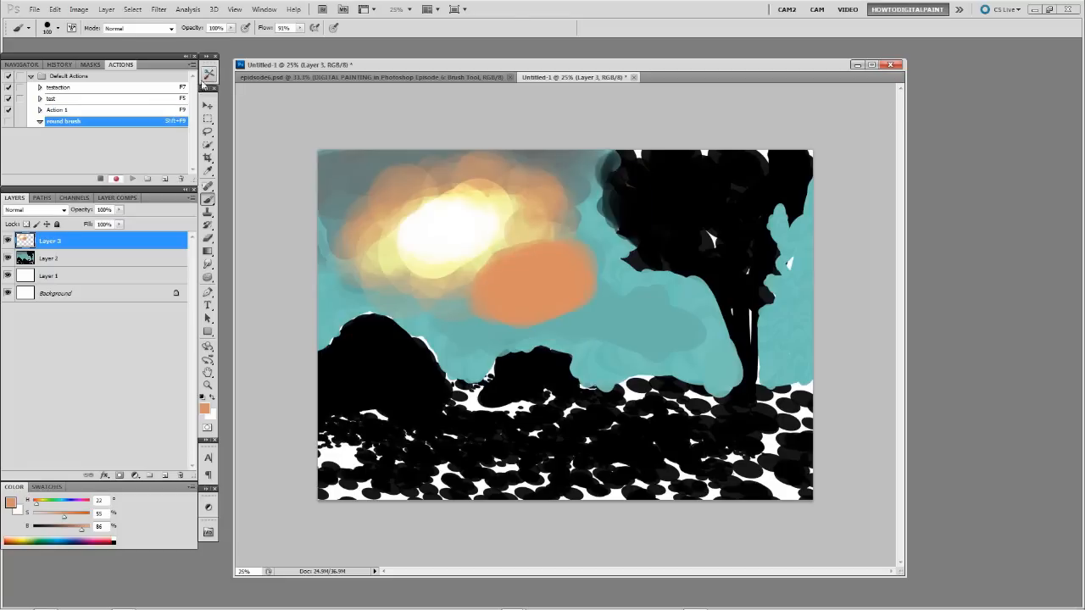
# - Record selecting the Hard Mechanical 28 px brush, then stop recording the action
pyautogui.click(58, 27)
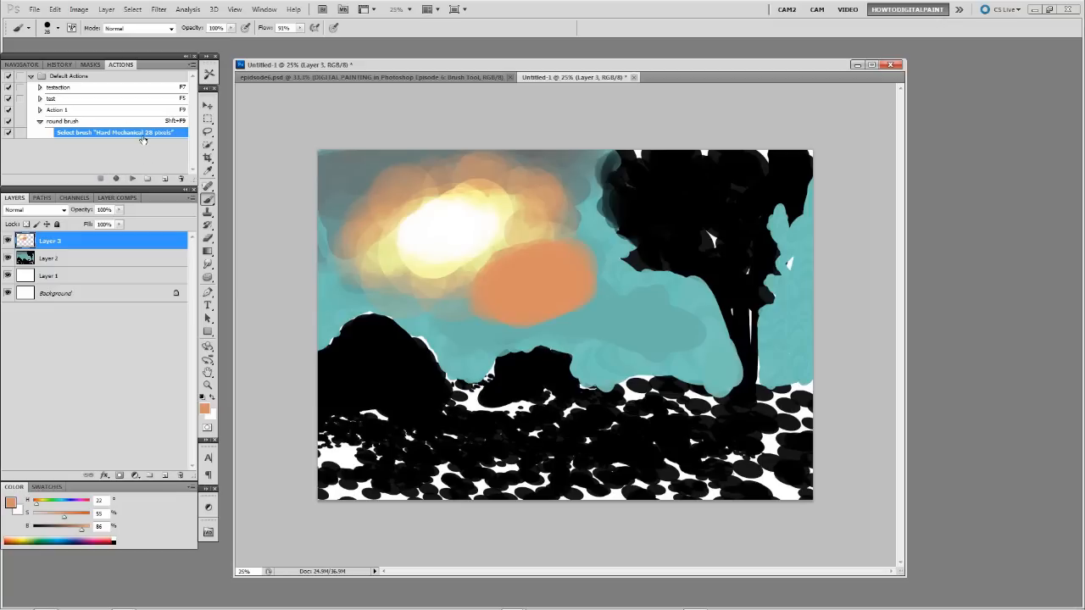
pyautogui.moveTo(112, 147)
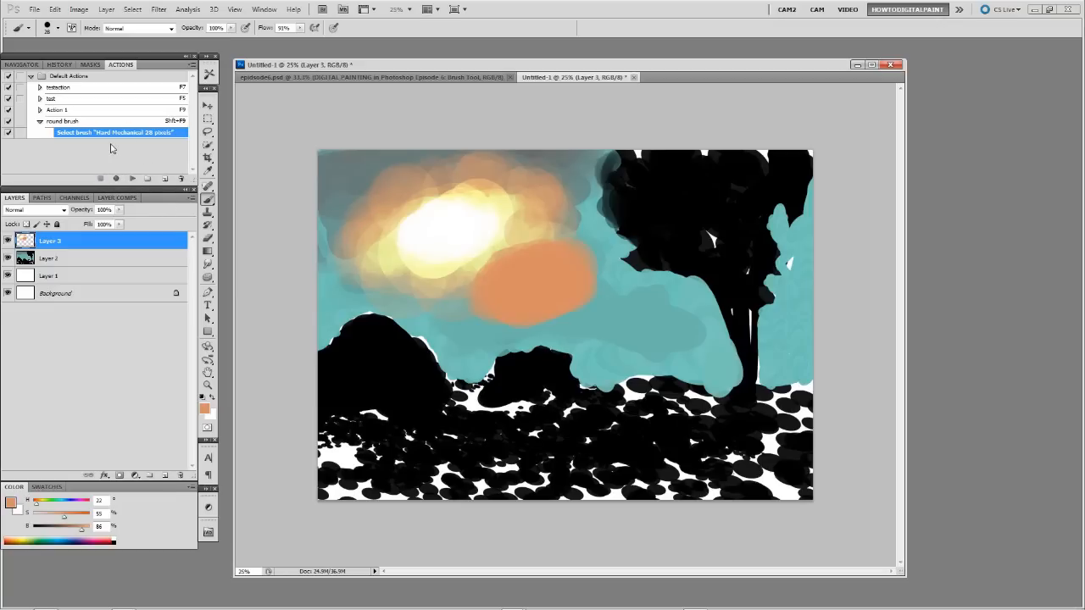
pyautogui.click(64, 120)
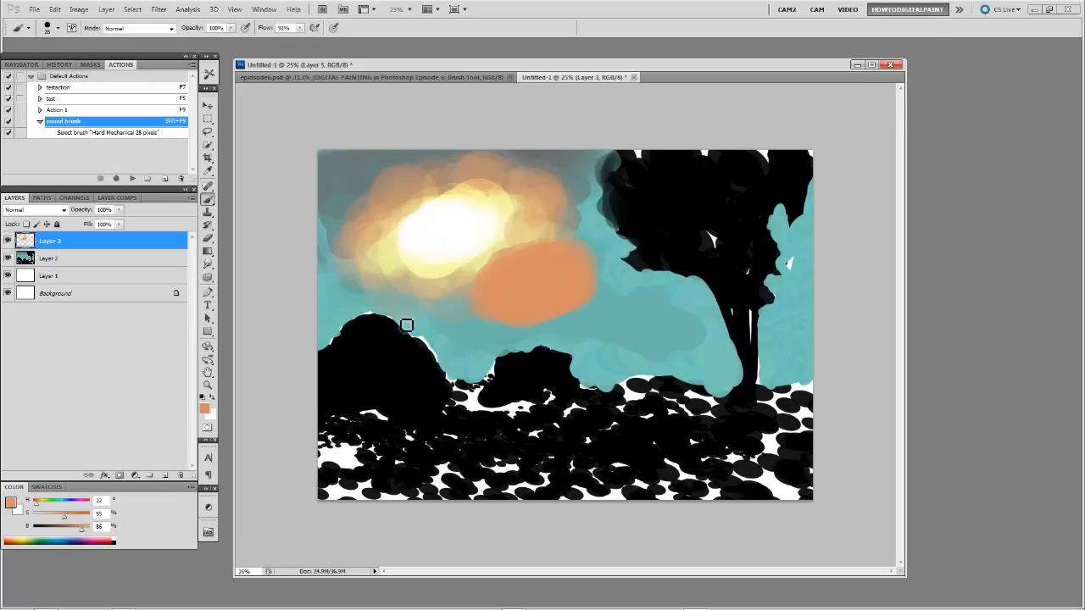
pyautogui.moveTo(383, 359)
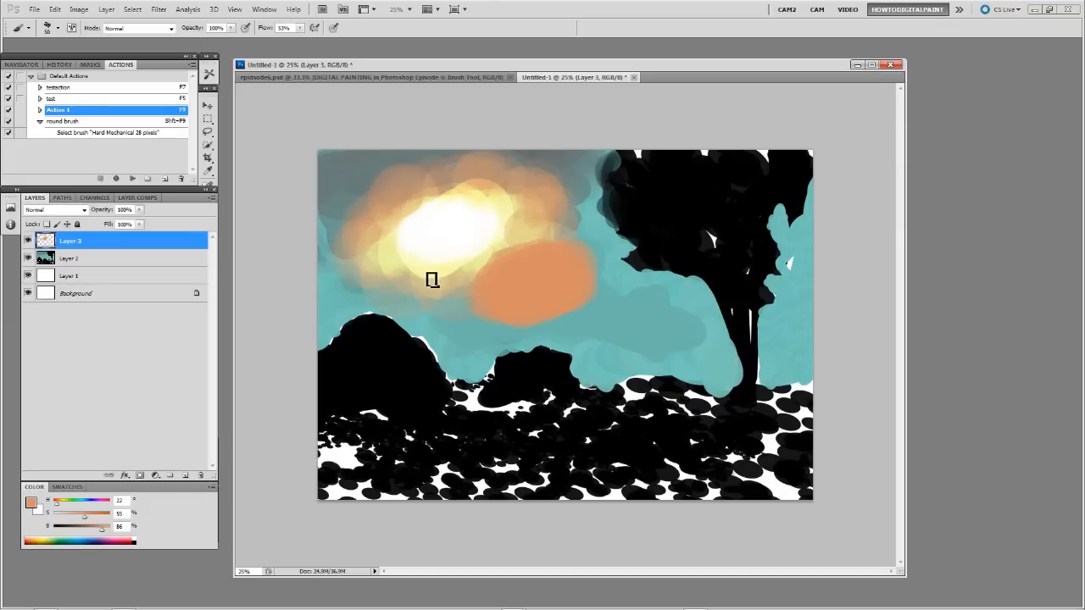
pyautogui.moveTo(419, 294)
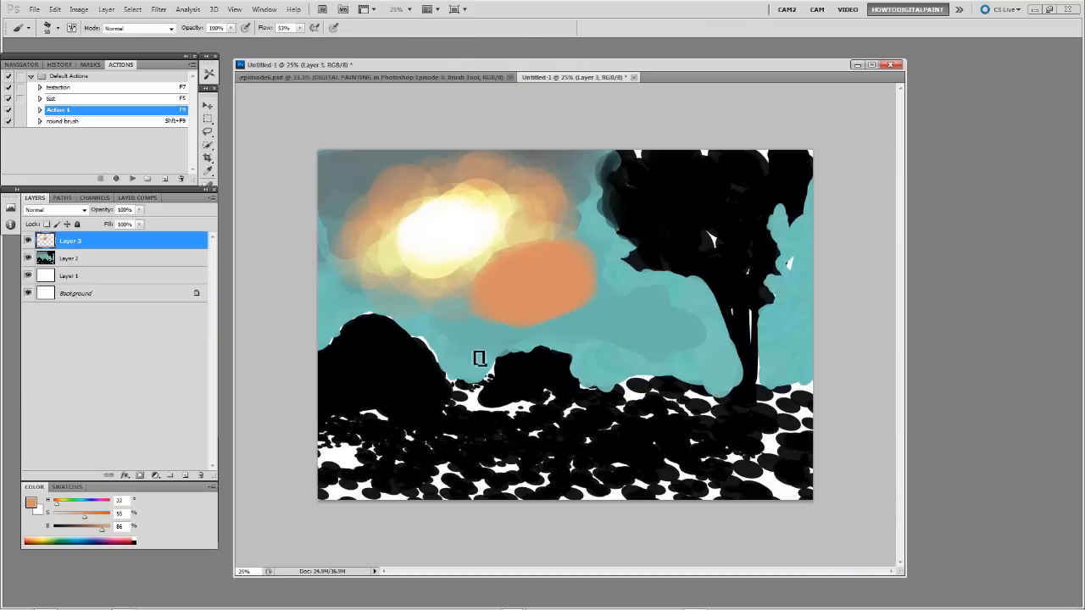
pyautogui.moveTo(519, 370)
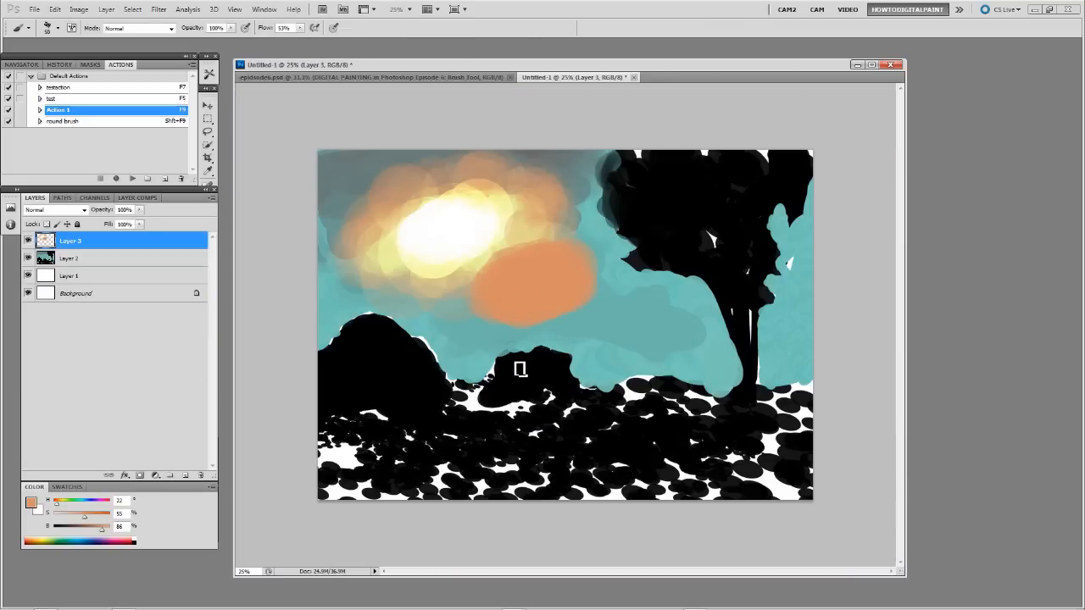
pyautogui.moveTo(515, 359)
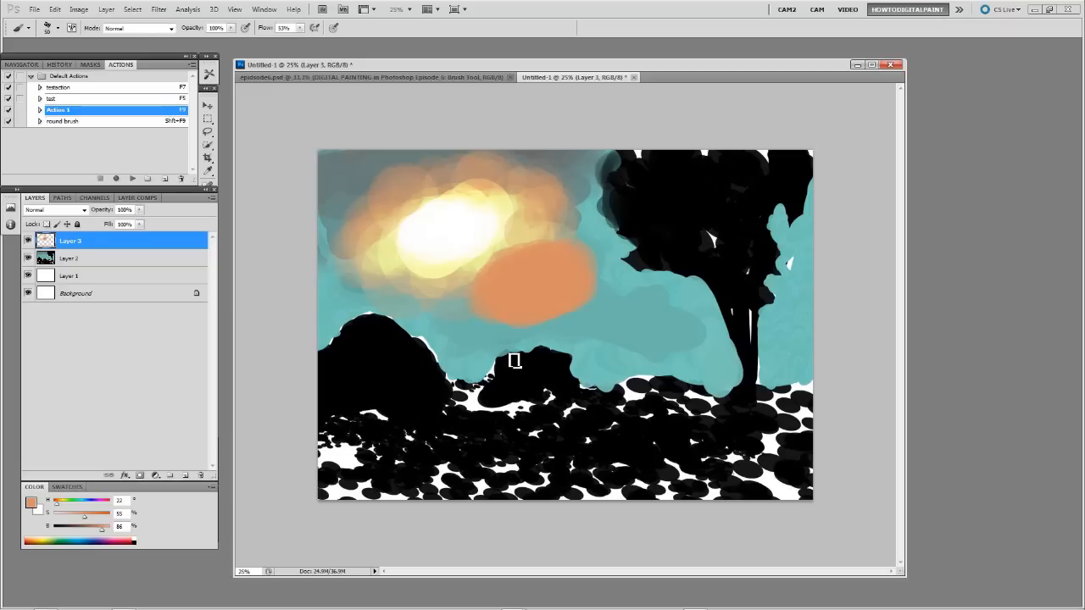
pyautogui.moveTo(410, 415)
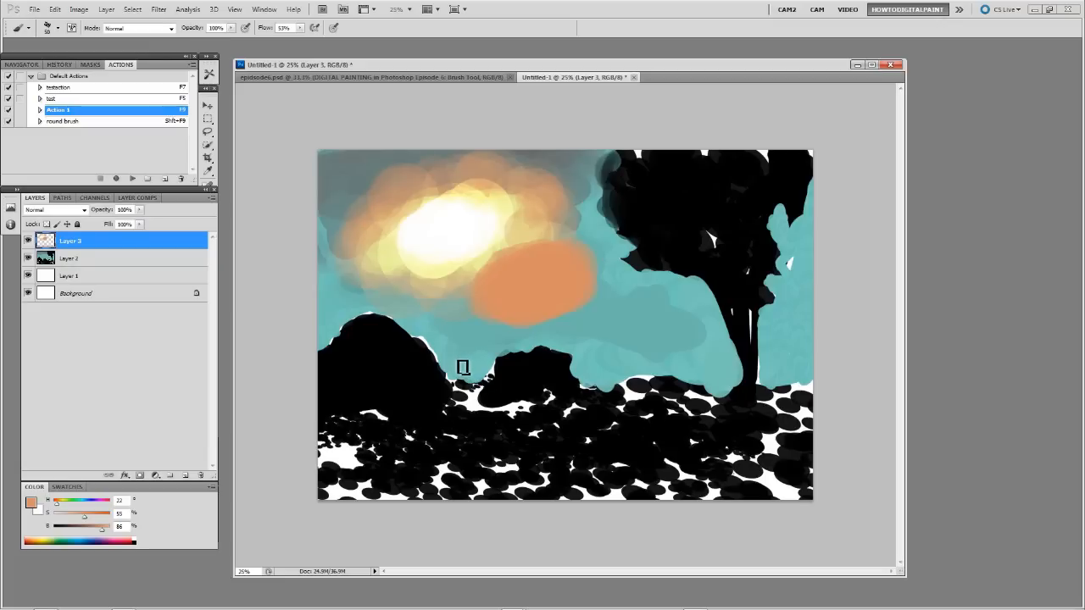
pyautogui.moveTo(473, 370)
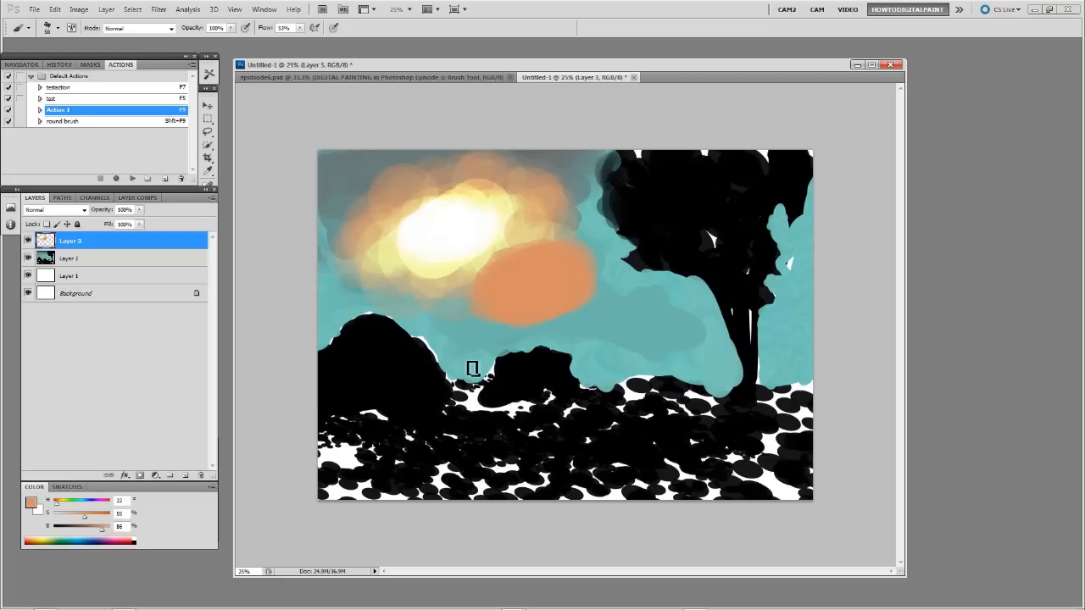
pyautogui.moveTo(497, 349)
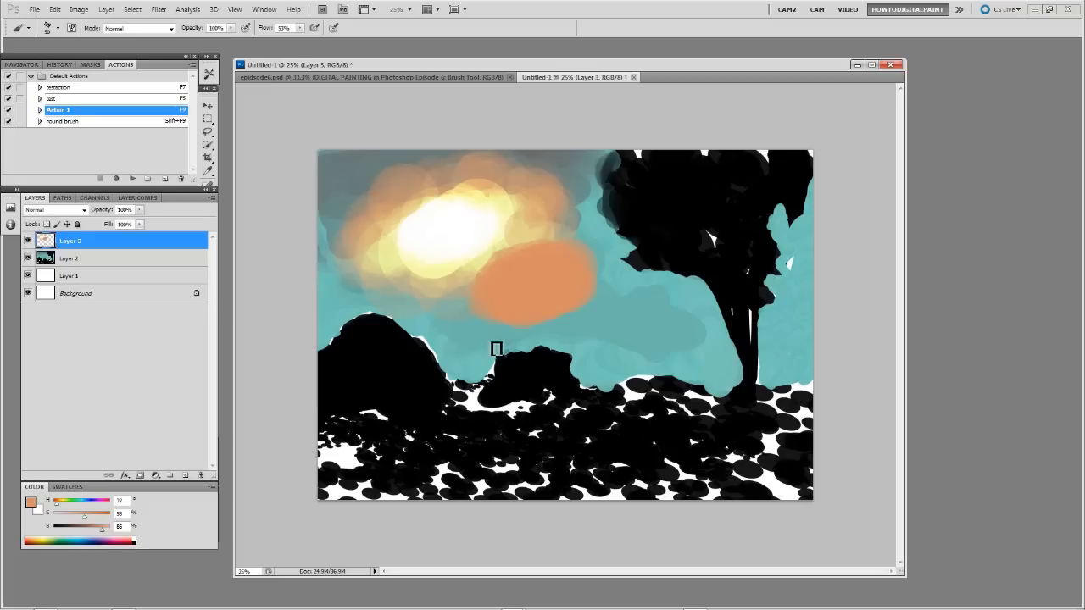